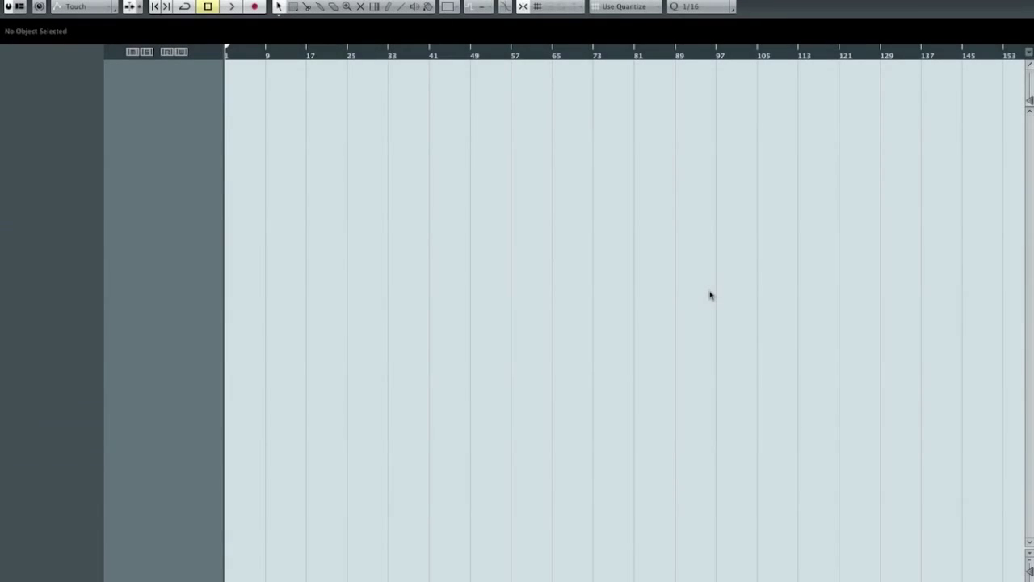
{"action": "mouse_move", "coordinate": [667, 276]}
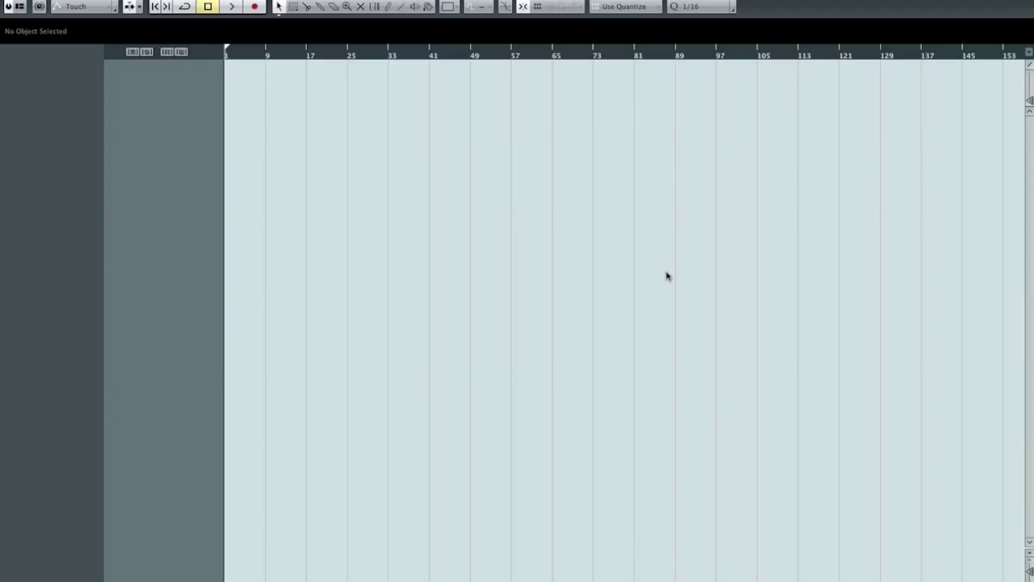
{"action": "mouse_move", "coordinate": [339, 218]}
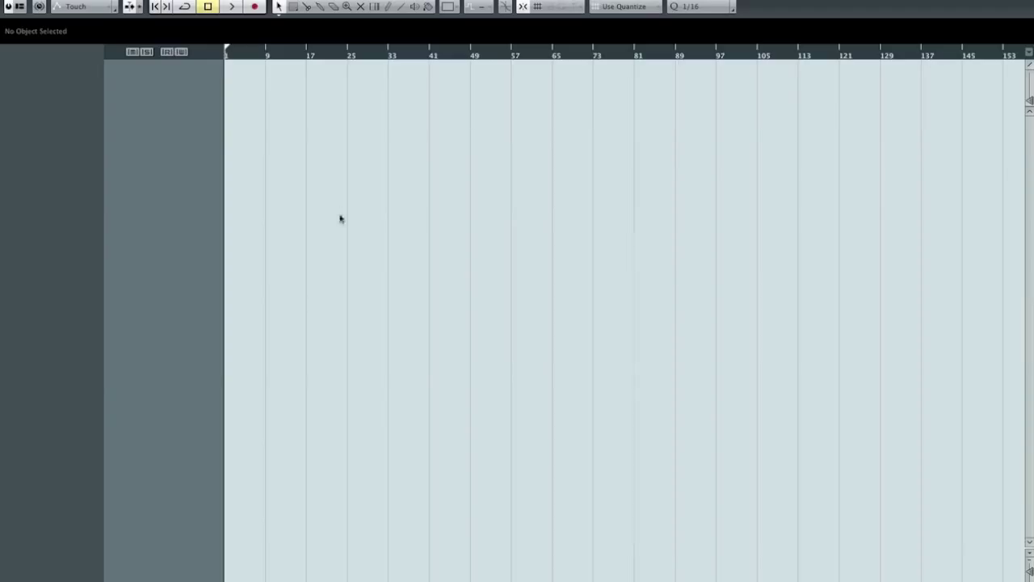
{"action": "mouse_move", "coordinate": [216, 214]}
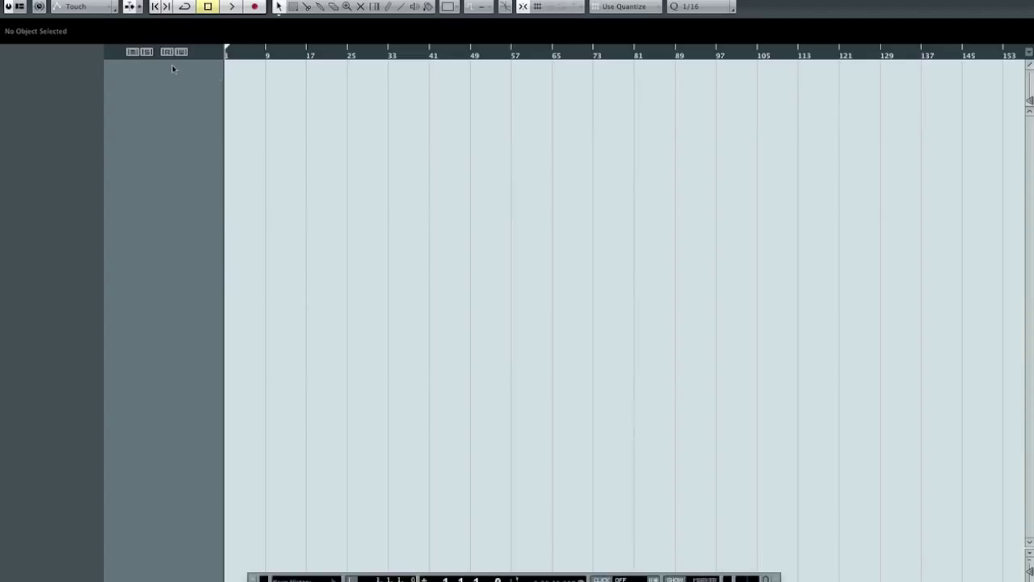
- Bring up Device Setup from the Devices menu and nudge the dialog into place
{"action": "left_click", "coordinate": [420, 3]}
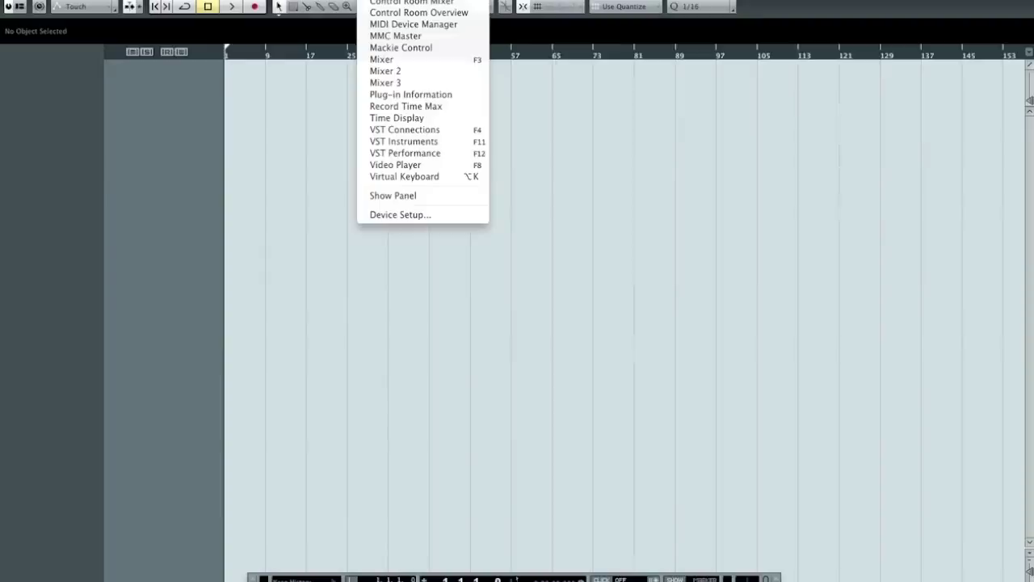
{"action": "mouse_move", "coordinate": [400, 214]}
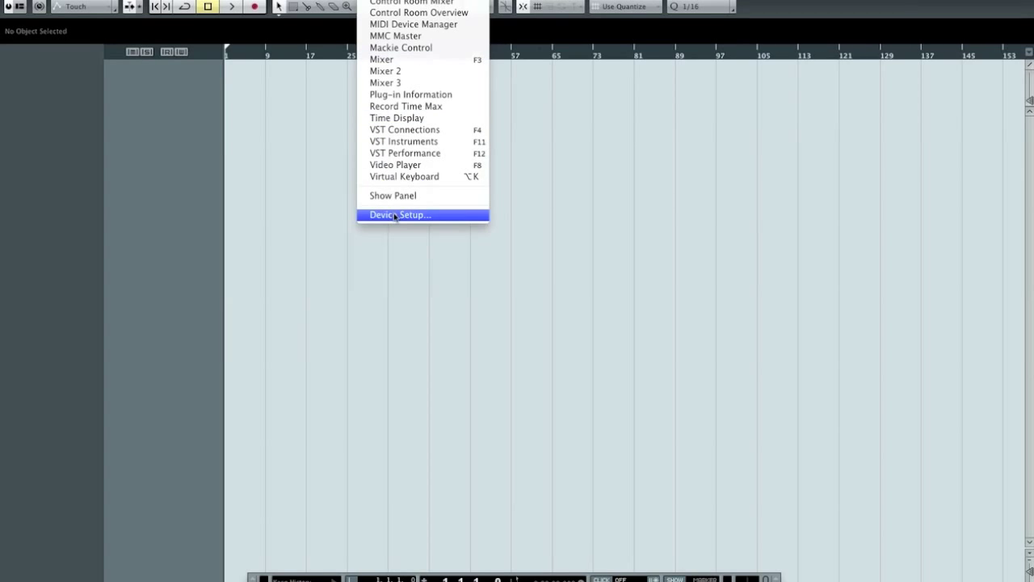
{"action": "left_click", "coordinate": [401, 213]}
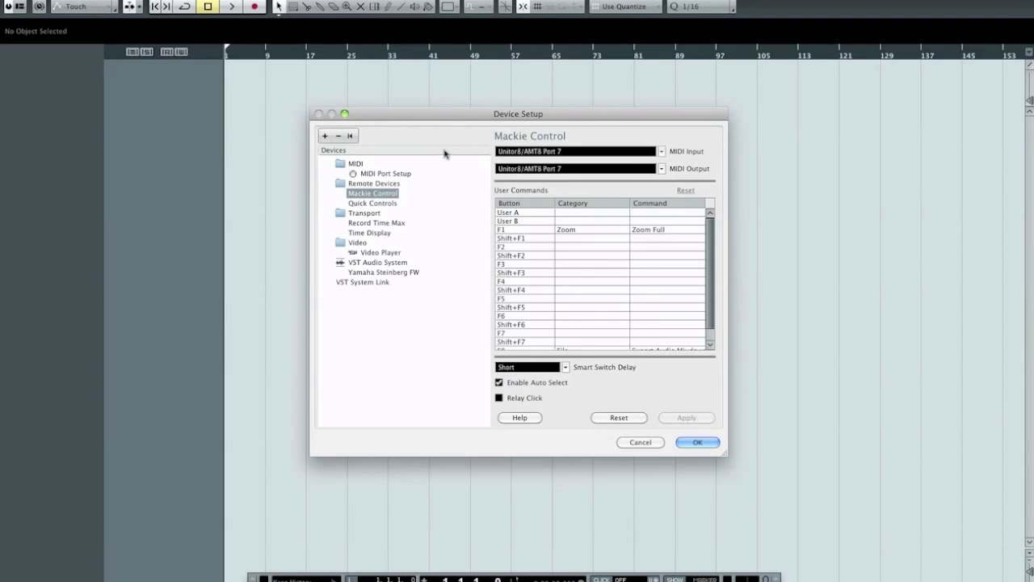
{"action": "left_click_drag", "start_coordinate": [517, 113], "coordinate": [505, 122]}
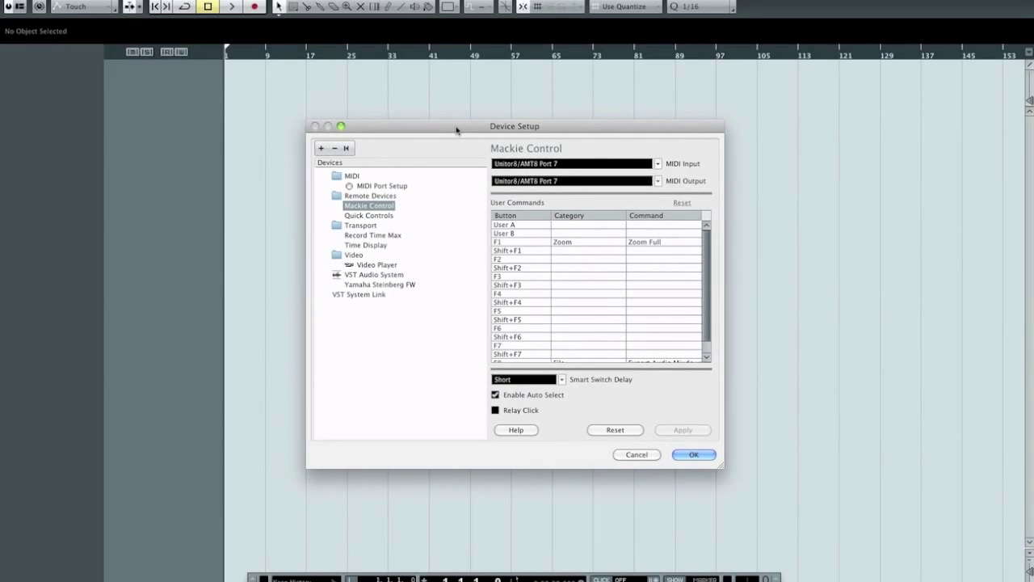
{"action": "mouse_move", "coordinate": [448, 176]}
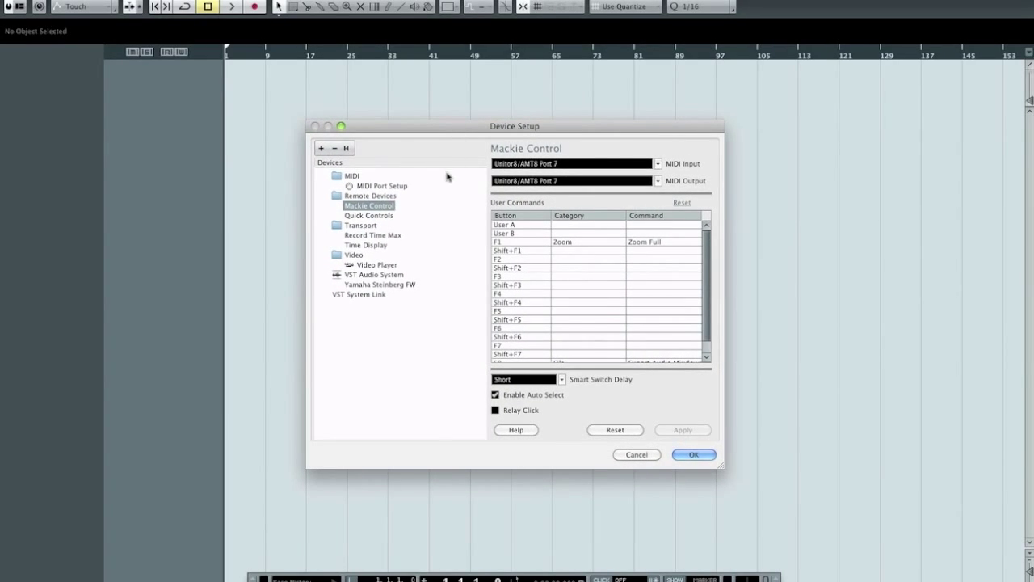
{"action": "mouse_move", "coordinate": [396, 283]}
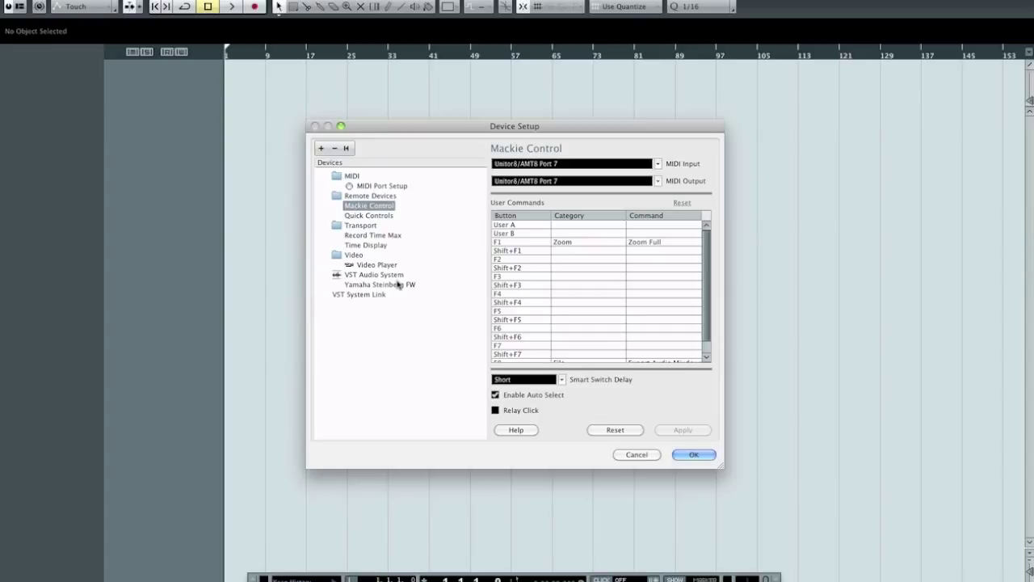
{"action": "mouse_move", "coordinate": [410, 142]}
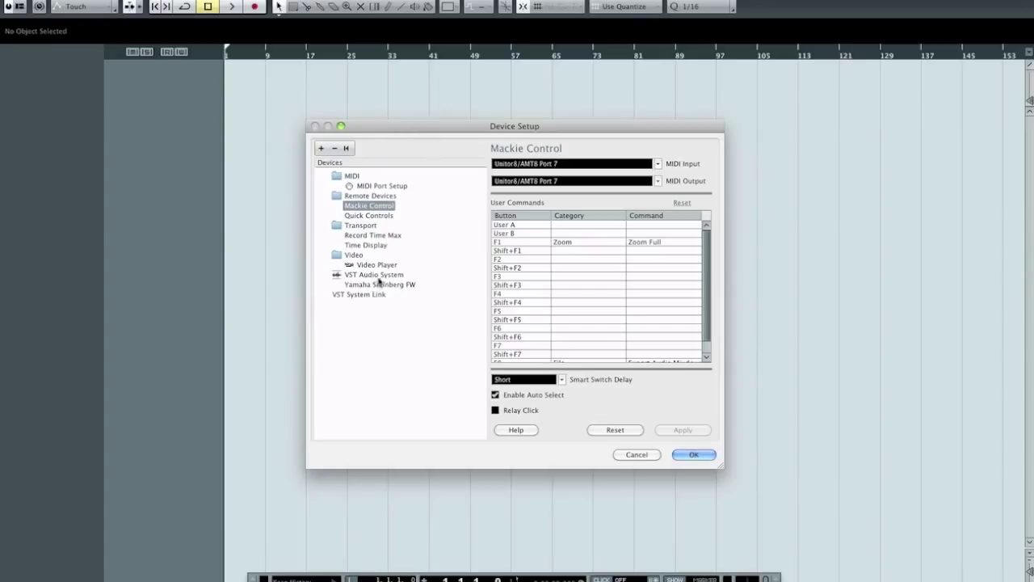
- Show the VST Audio System page and keep Yamaha Steinberg FW as the ASIO driver
{"action": "left_click", "coordinate": [373, 274]}
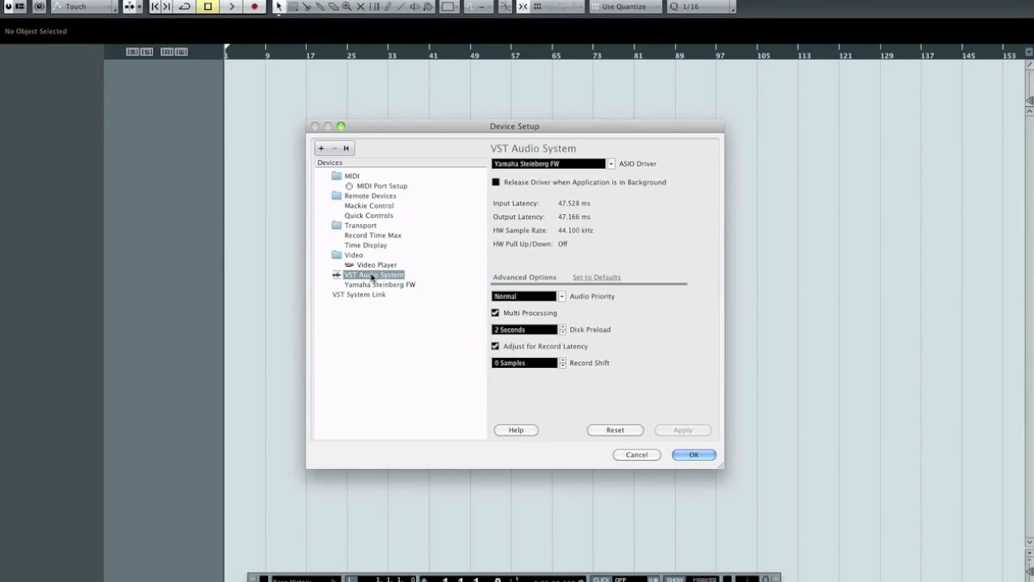
{"action": "mouse_move", "coordinate": [621, 168]}
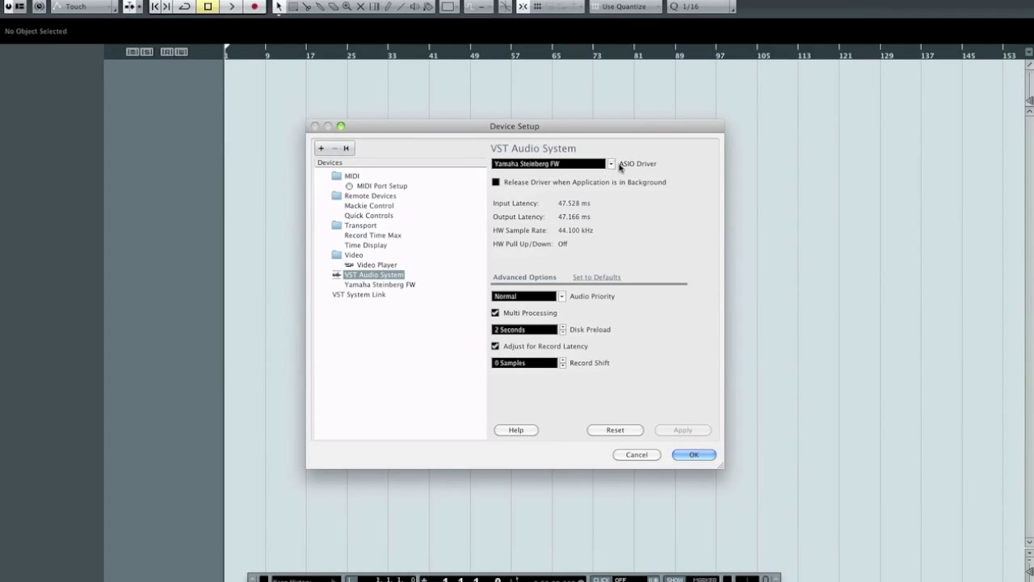
{"action": "mouse_move", "coordinate": [541, 163]}
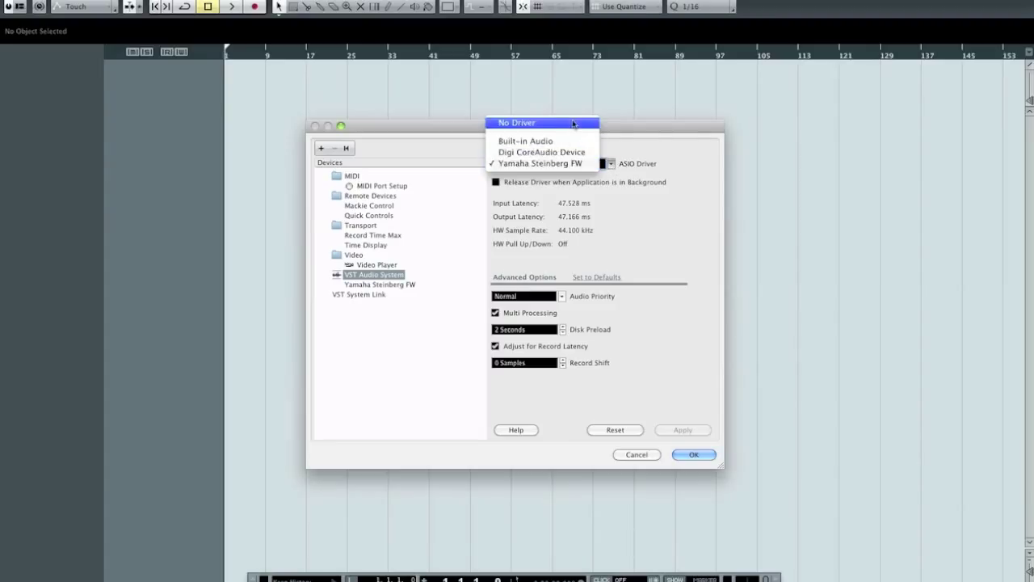
{"action": "mouse_move", "coordinate": [617, 126]}
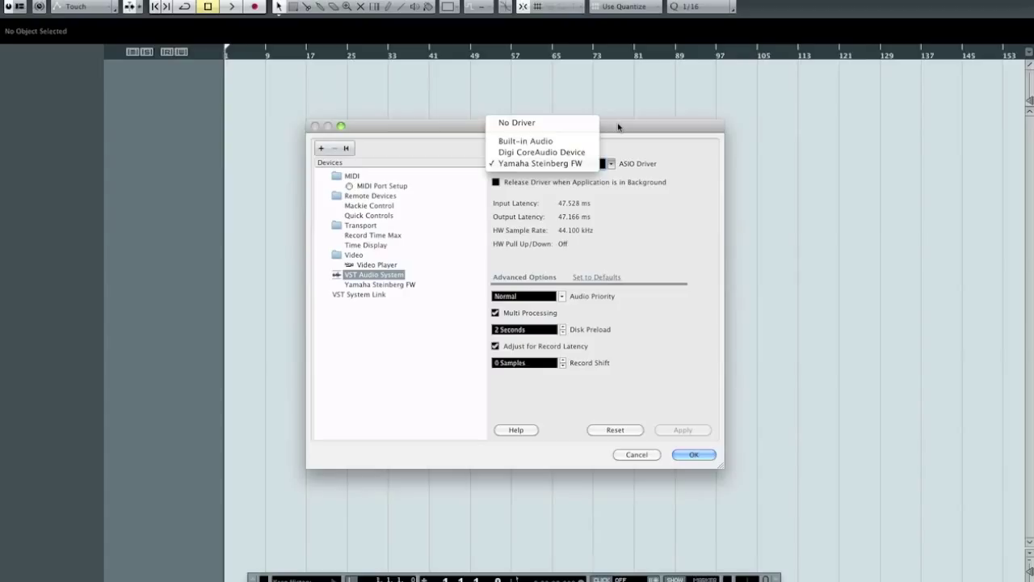
{"action": "mouse_move", "coordinate": [525, 141]}
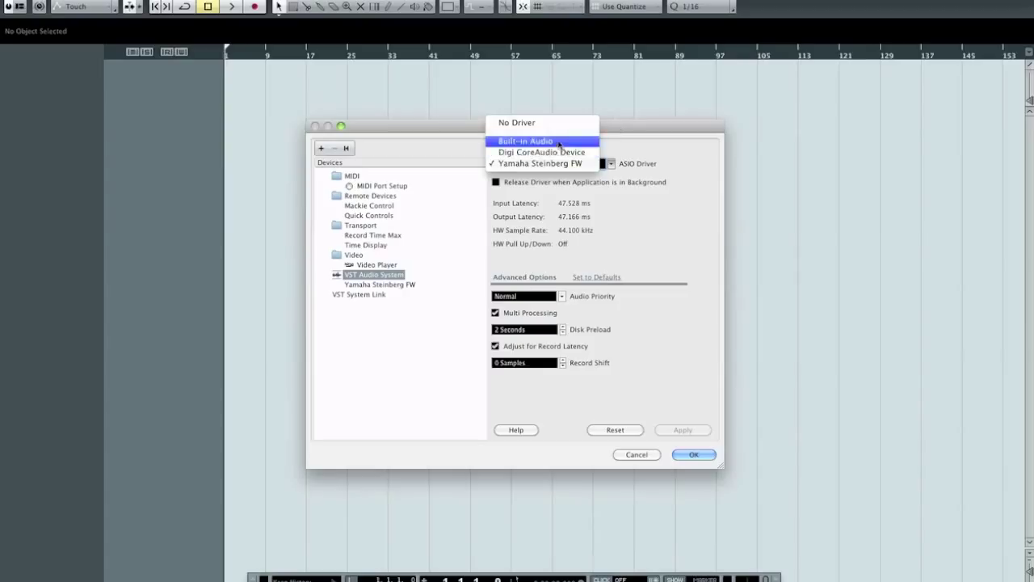
{"action": "mouse_move", "coordinate": [541, 152]}
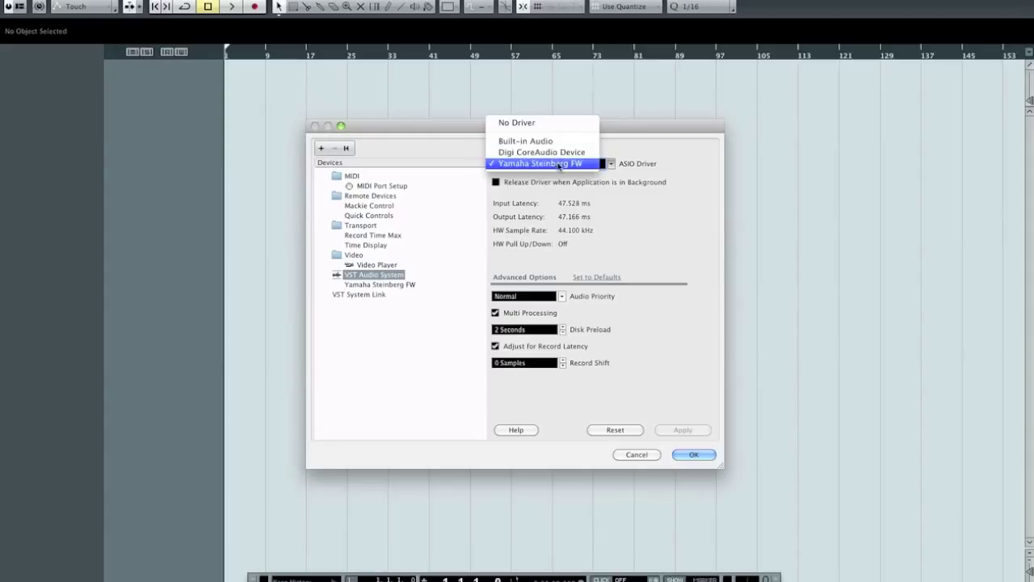
{"action": "mouse_move", "coordinate": [557, 164]}
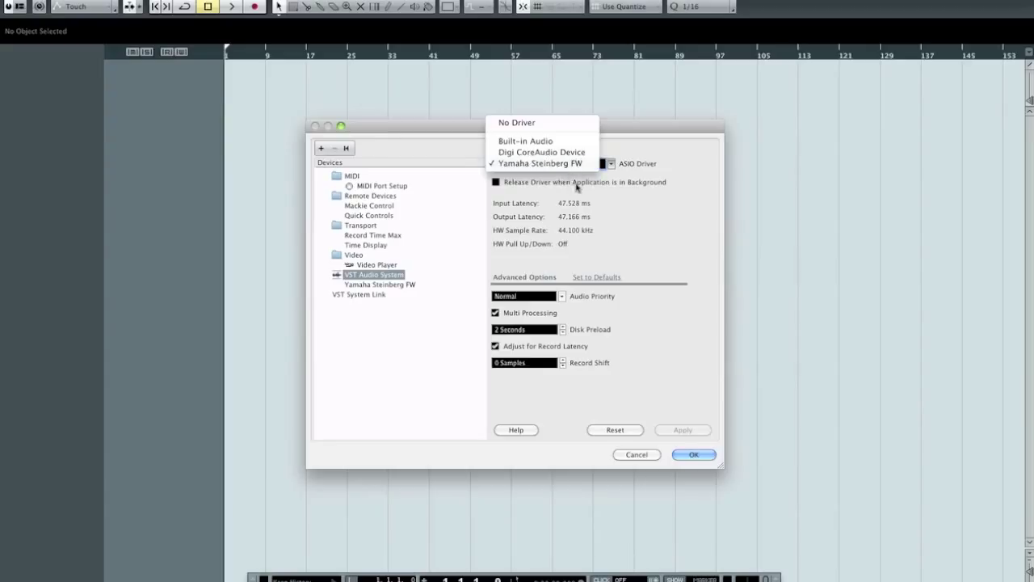
{"action": "left_click", "coordinate": [539, 162]}
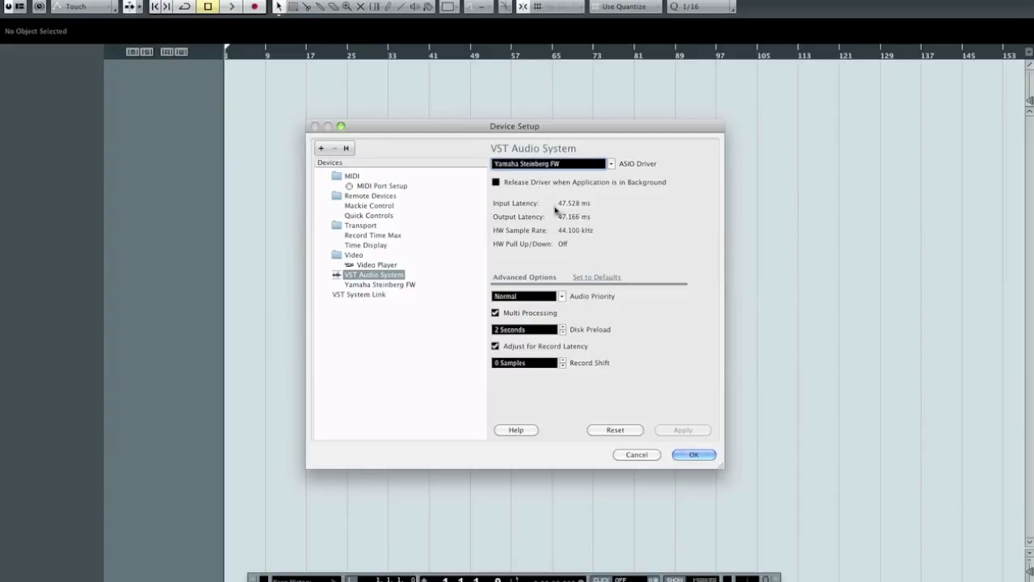
{"action": "mouse_move", "coordinate": [568, 214]}
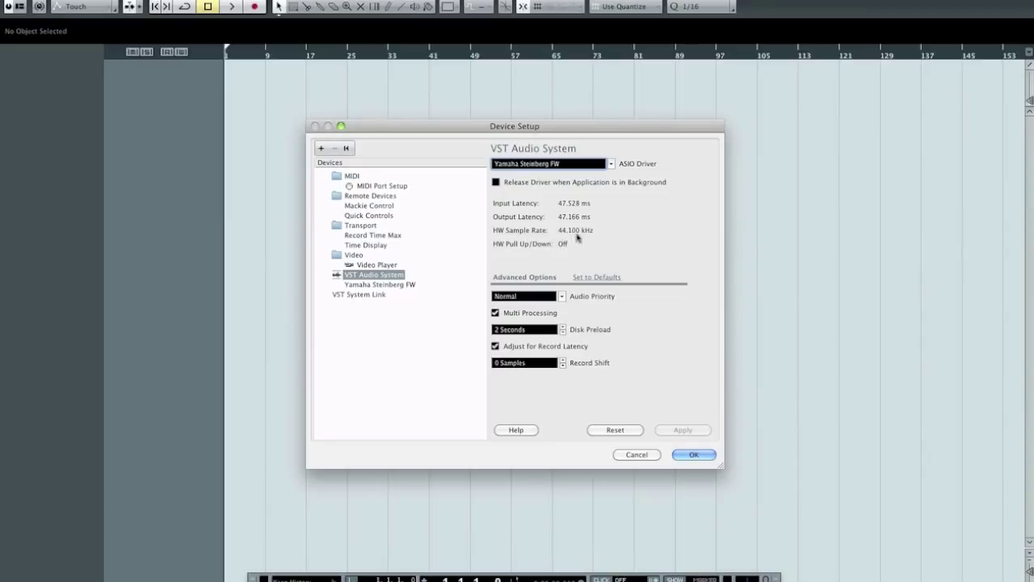
{"action": "mouse_move", "coordinate": [594, 232]}
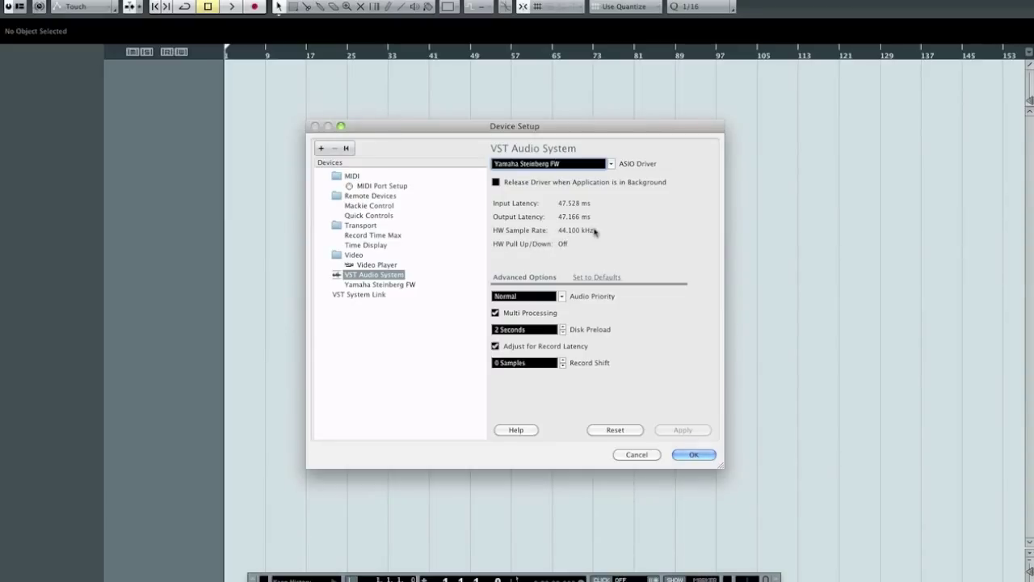
{"action": "mouse_move", "coordinate": [554, 210]}
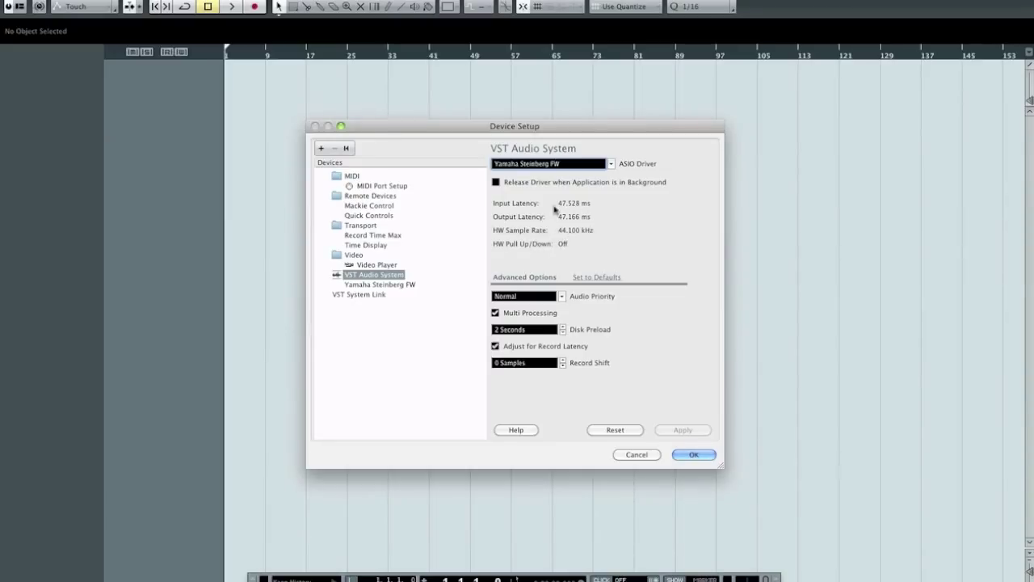
{"action": "mouse_move", "coordinate": [582, 220]}
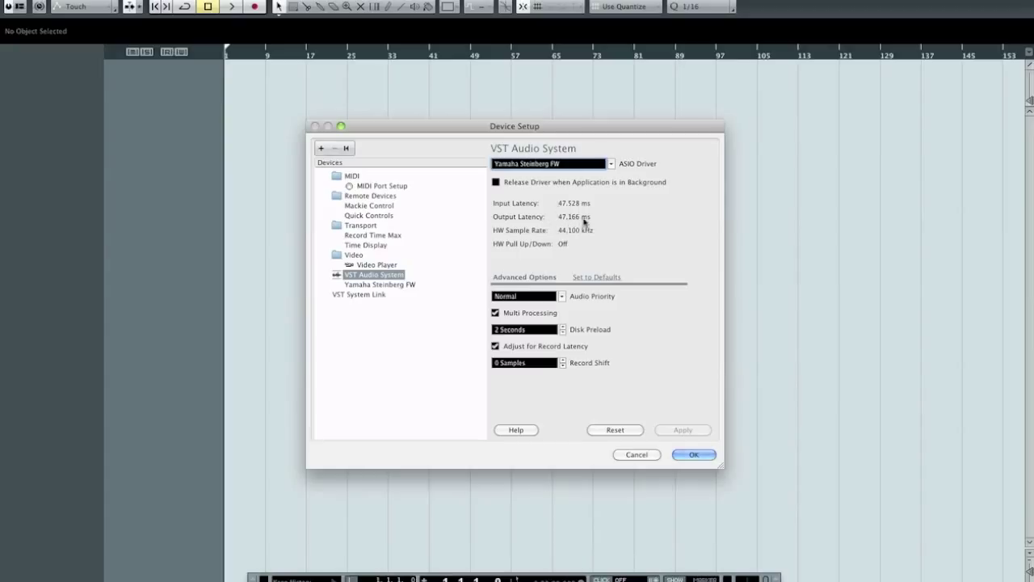
{"action": "mouse_move", "coordinate": [589, 211]}
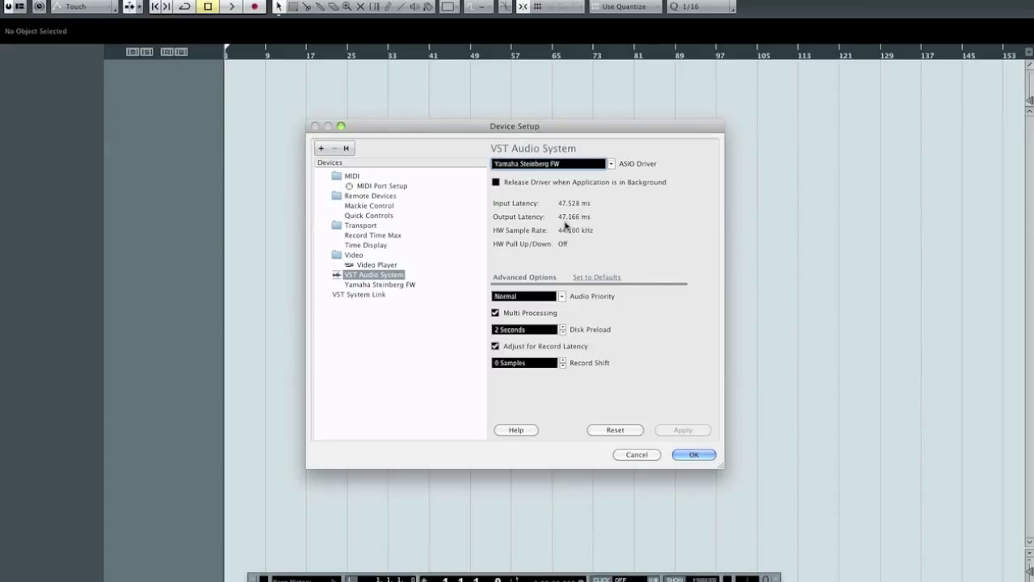
{"action": "mouse_move", "coordinate": [566, 225]}
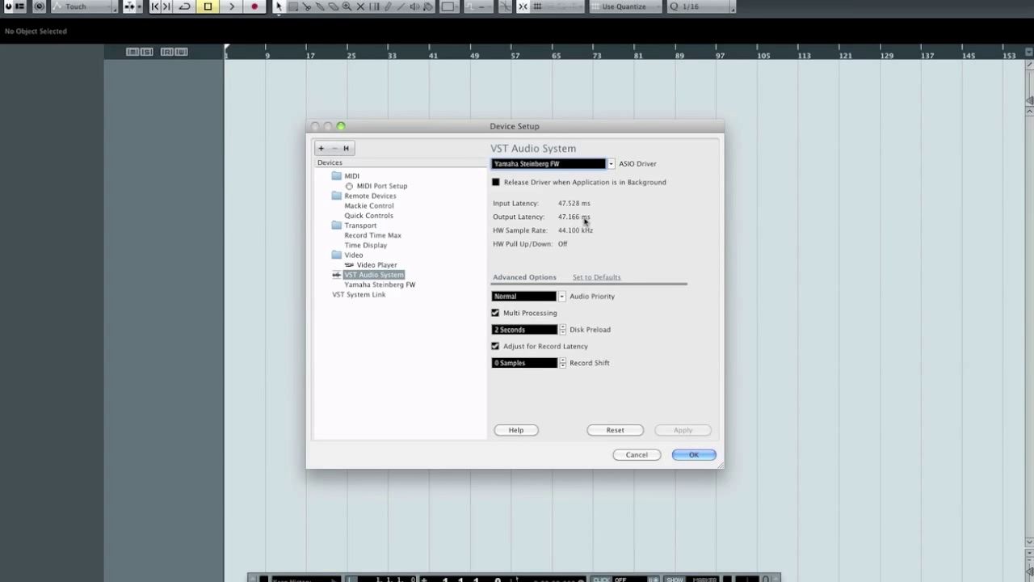
{"action": "mouse_move", "coordinate": [590, 150]}
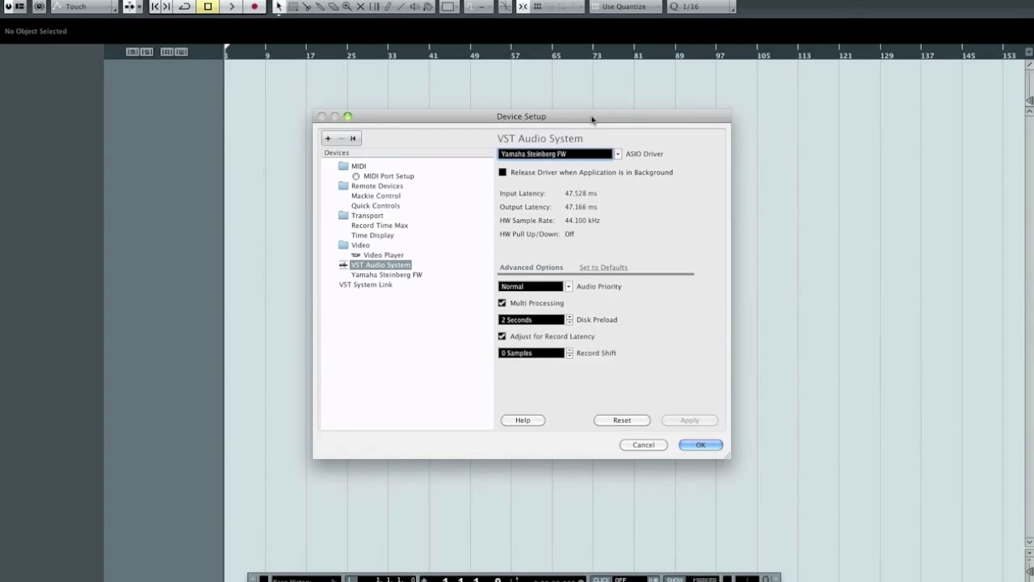
{"action": "mouse_move", "coordinate": [569, 210]}
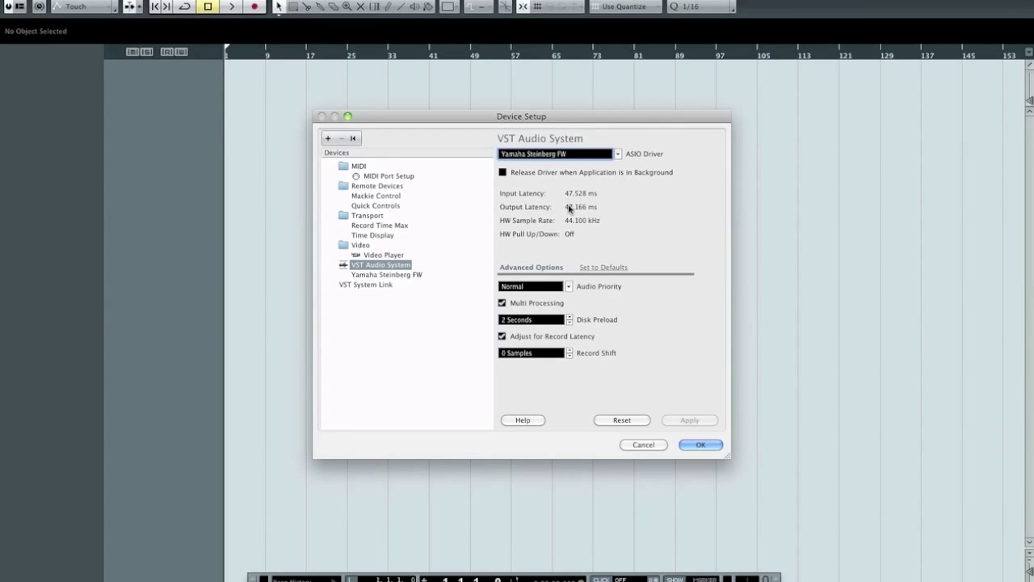
{"action": "mouse_move", "coordinate": [633, 217]}
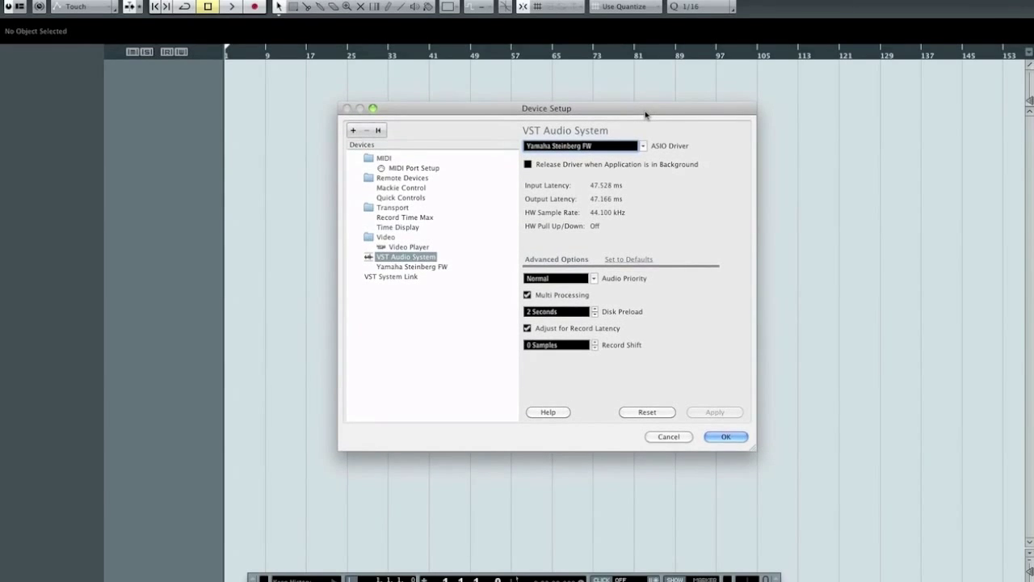
{"action": "mouse_move", "coordinate": [633, 181]}
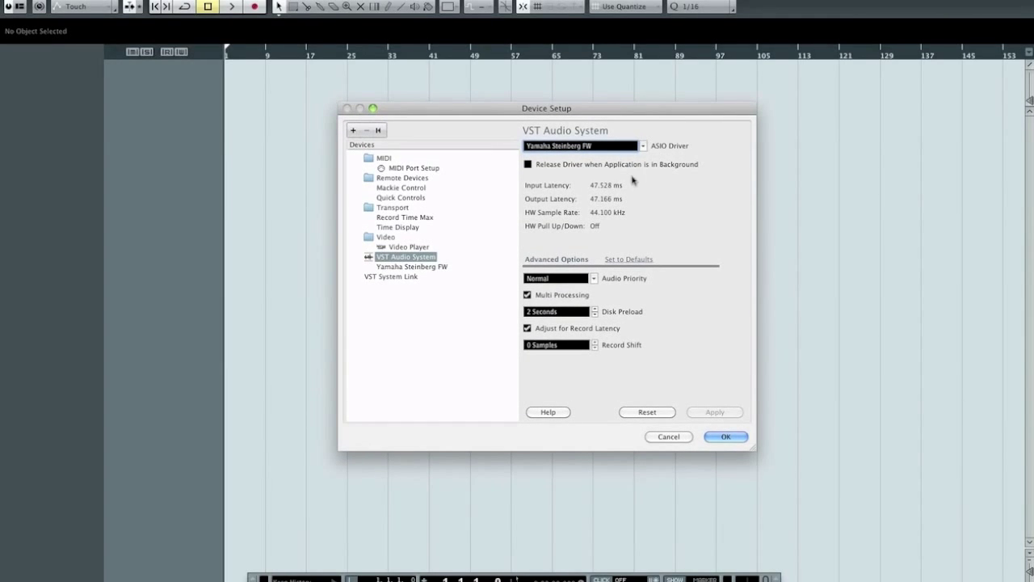
{"action": "mouse_move", "coordinate": [598, 191]}
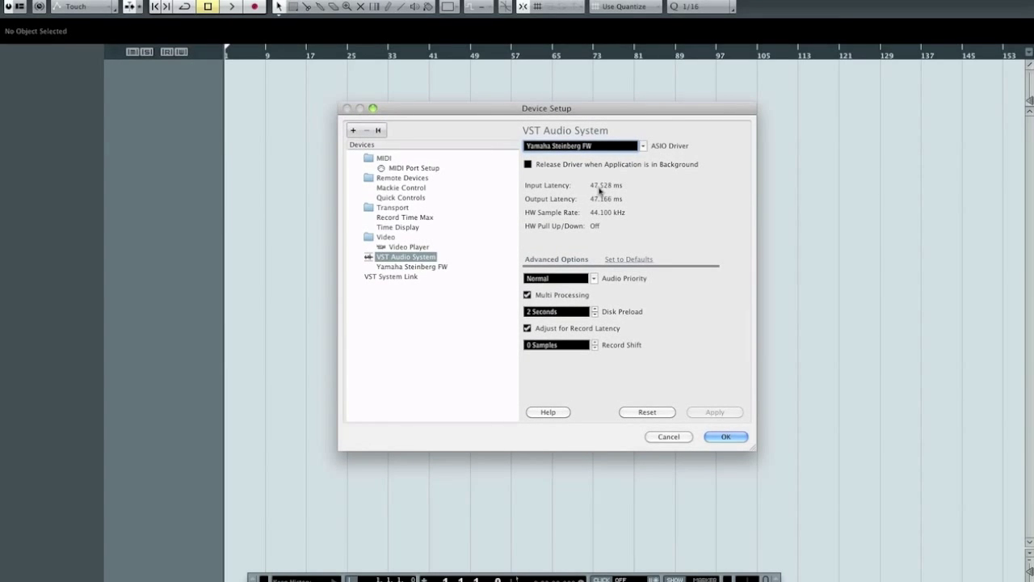
{"action": "mouse_move", "coordinate": [597, 197]}
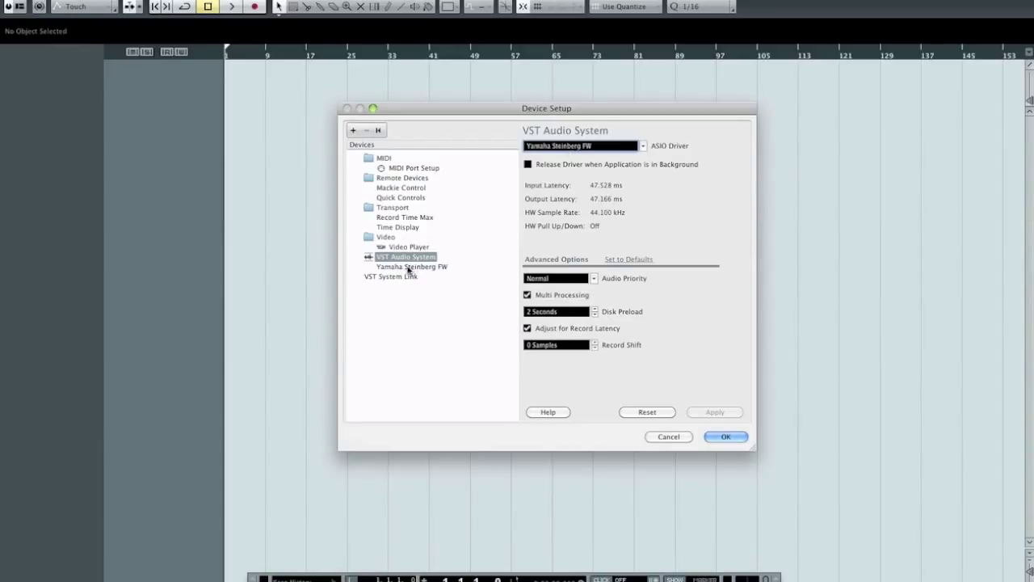
- Select Yamaha Steinberg FW under VST Audio System to show its ports and latencies
{"action": "left_click", "coordinate": [410, 266]}
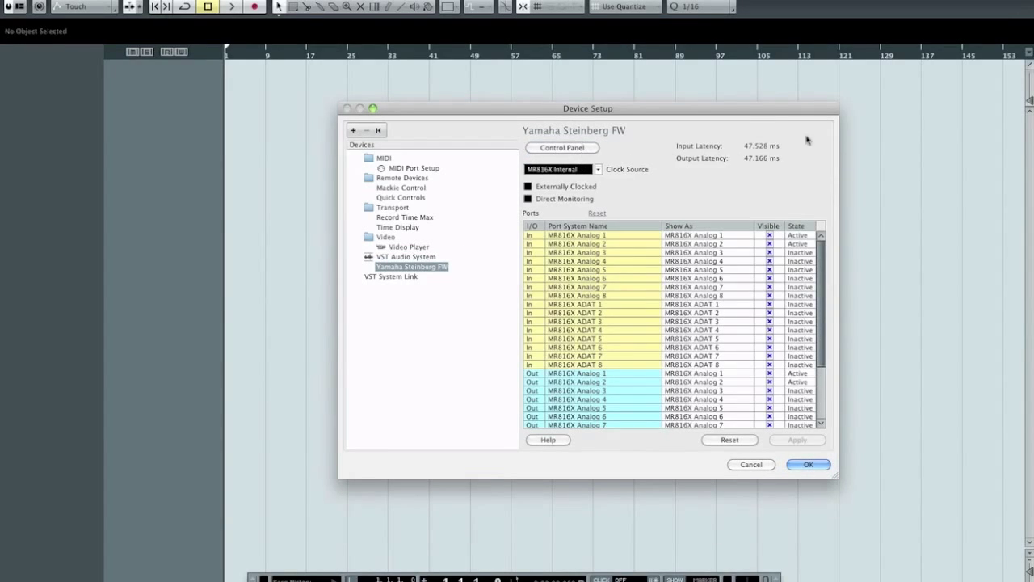
{"action": "mouse_move", "coordinate": [782, 152]}
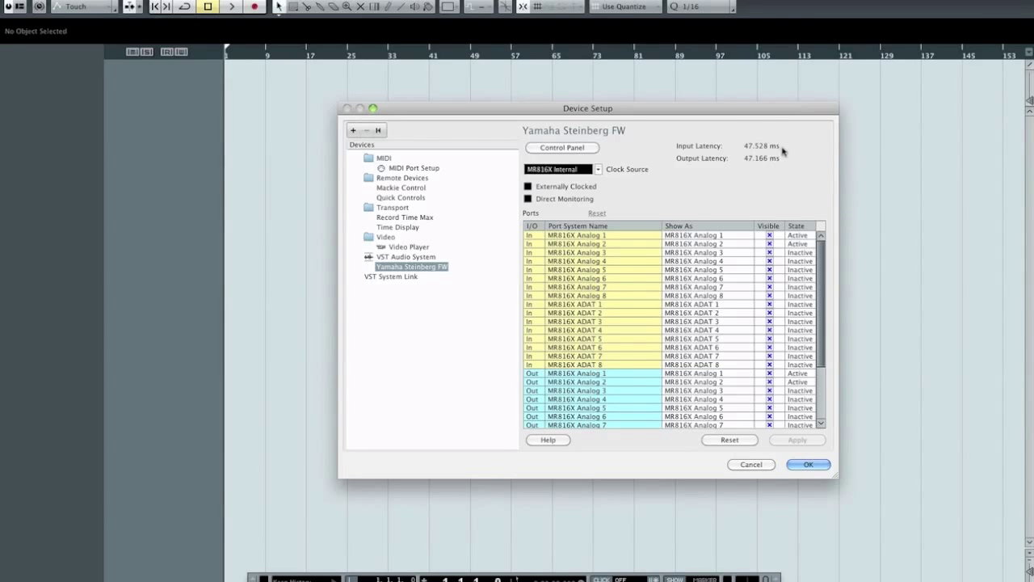
{"action": "mouse_move", "coordinate": [793, 152]}
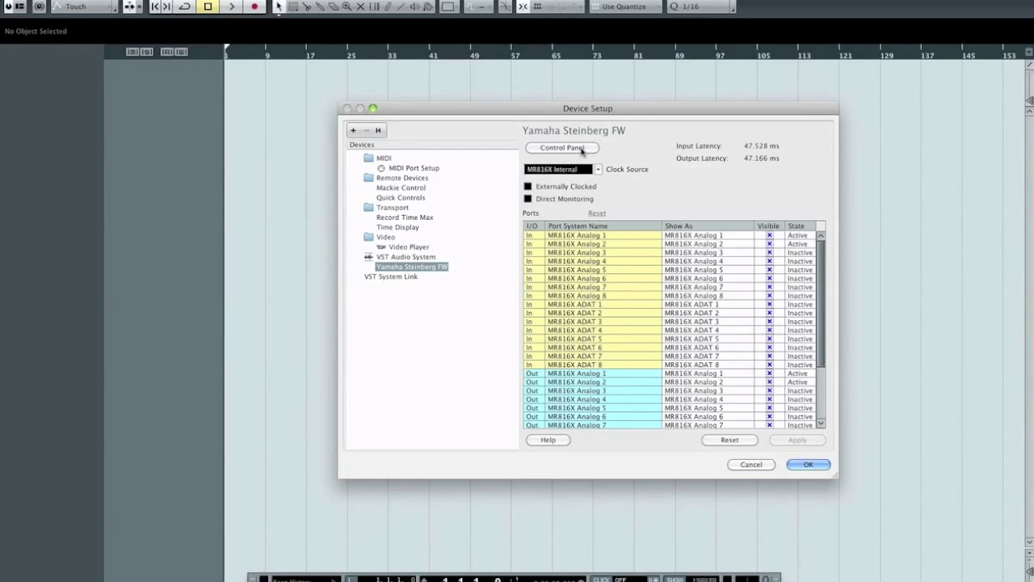
- Bring up the CoreAudio Device Settings via Control Panel, showing a 2048-sample buffer
{"action": "left_click", "coordinate": [562, 147]}
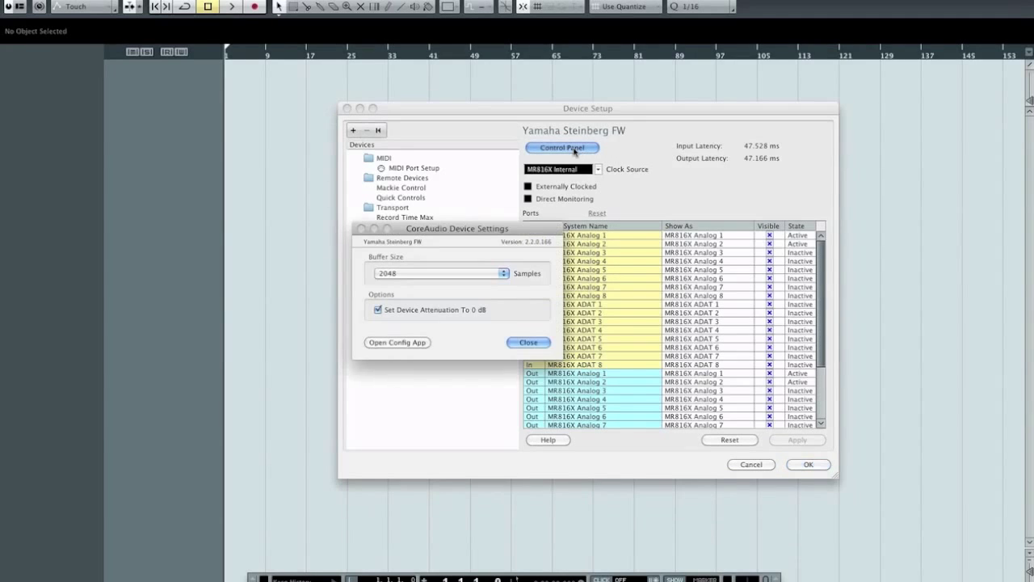
{"action": "left_click_drag", "start_coordinate": [437, 227], "coordinate": [522, 207]}
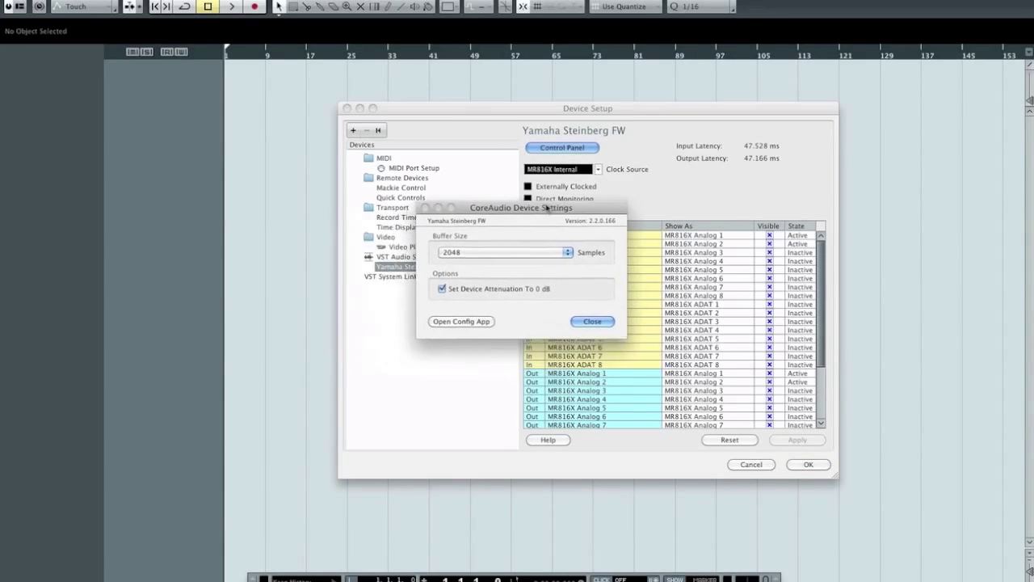
{"action": "left_click_drag", "start_coordinate": [520, 207], "coordinate": [580, 135]}
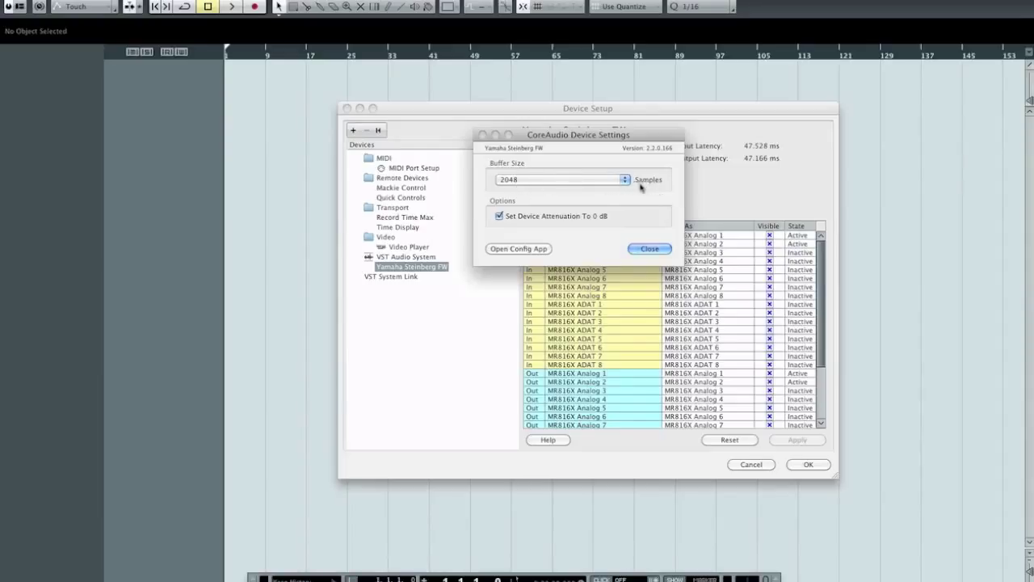
{"action": "mouse_move", "coordinate": [507, 190]}
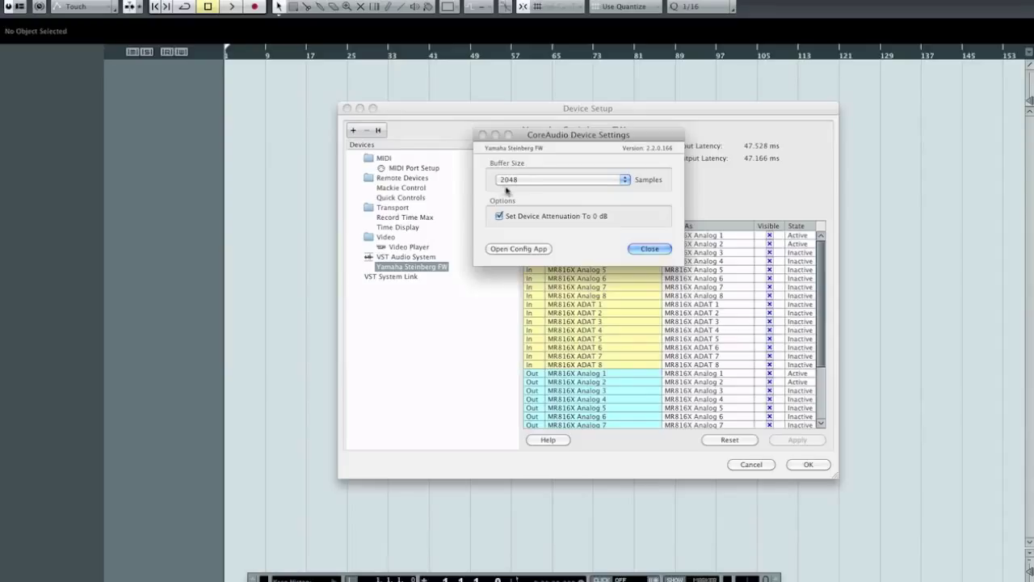
{"action": "mouse_move", "coordinate": [510, 191]}
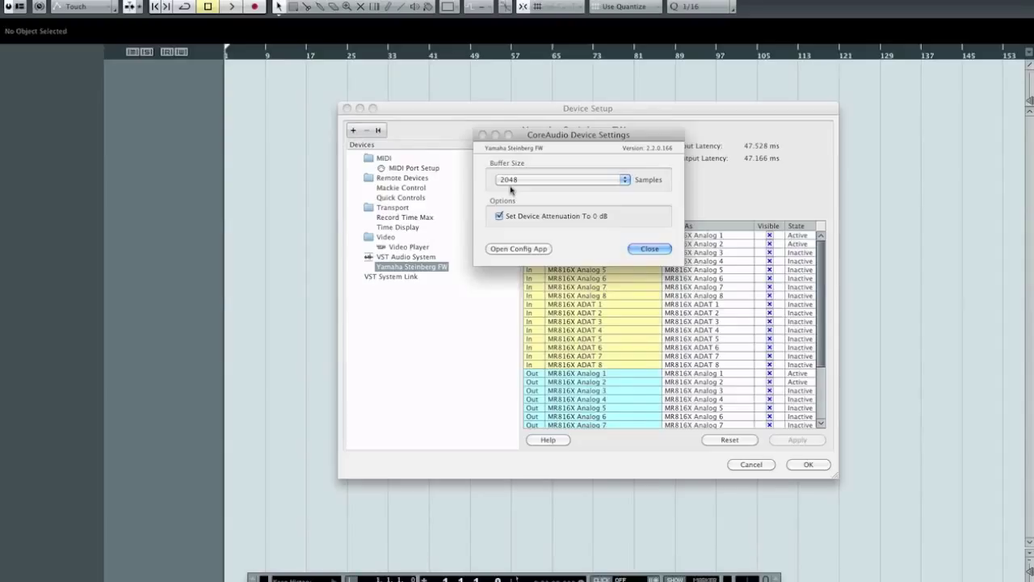
{"action": "mouse_move", "coordinate": [549, 188]}
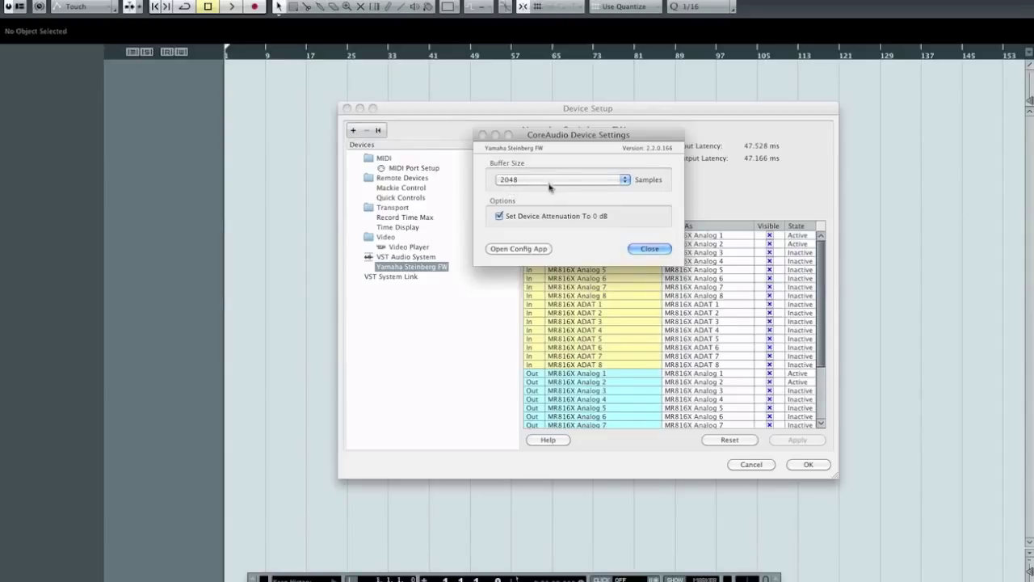
{"action": "mouse_move", "coordinate": [507, 192]}
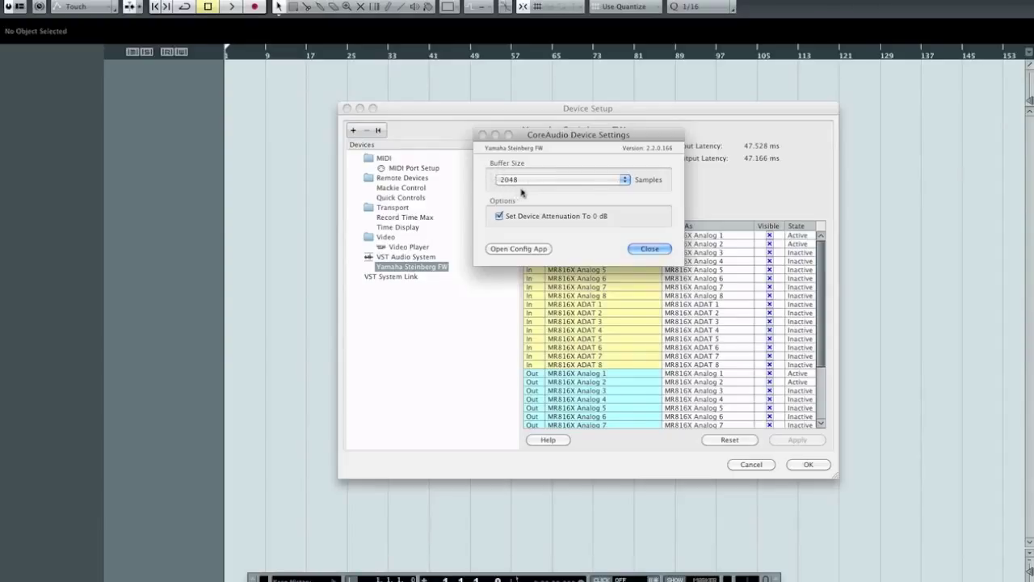
{"action": "mouse_move", "coordinate": [523, 188]}
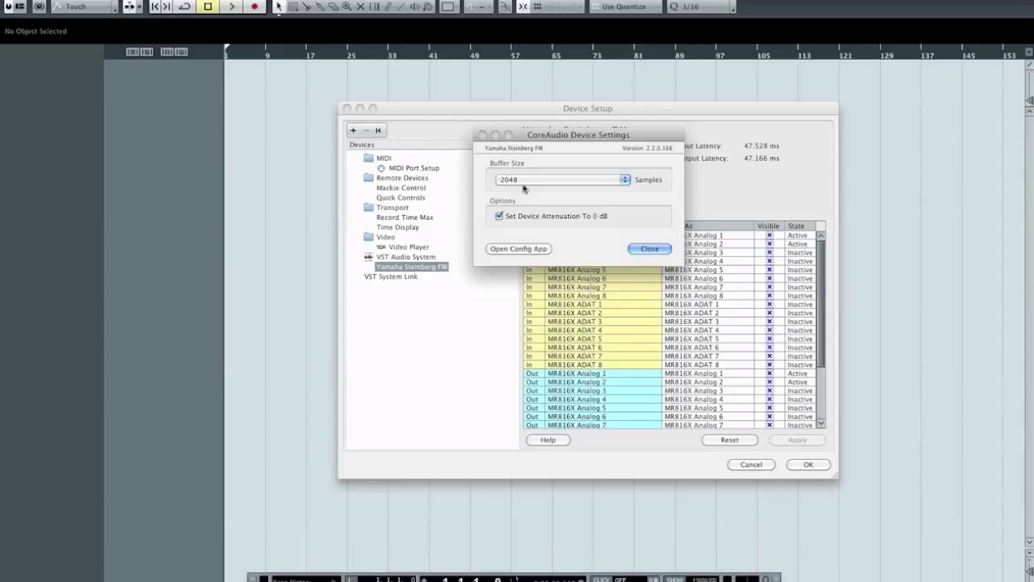
{"action": "mouse_move", "coordinate": [734, 137]}
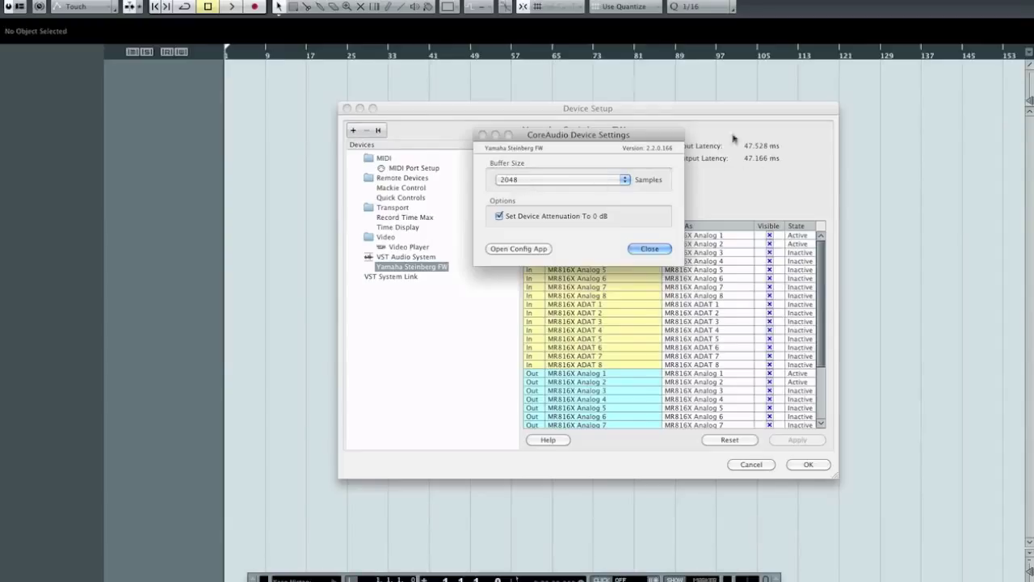
{"action": "mouse_move", "coordinate": [753, 175]}
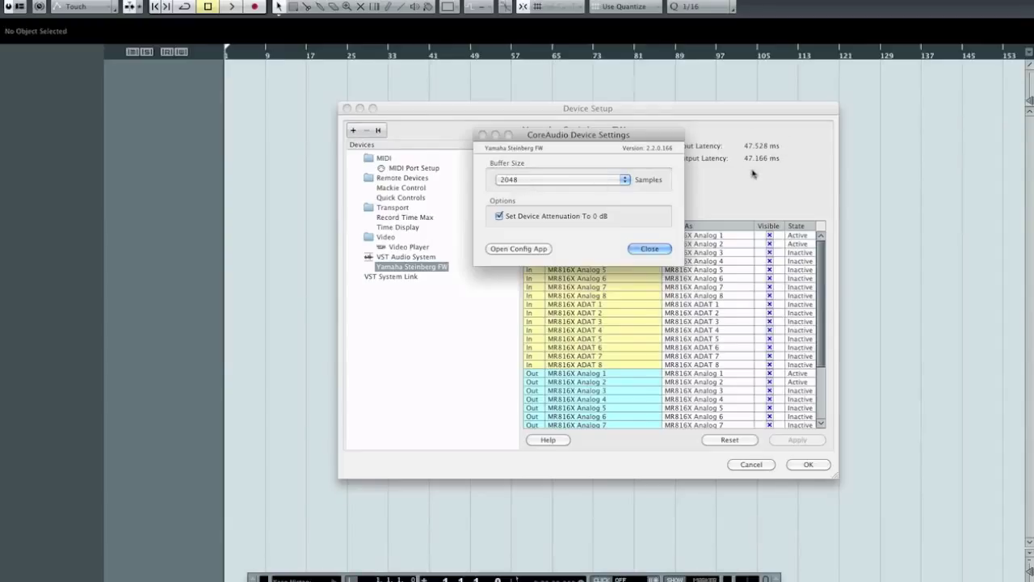
- Change the Buffer Size from 2048 to 64 samples
{"action": "left_click", "coordinate": [562, 179]}
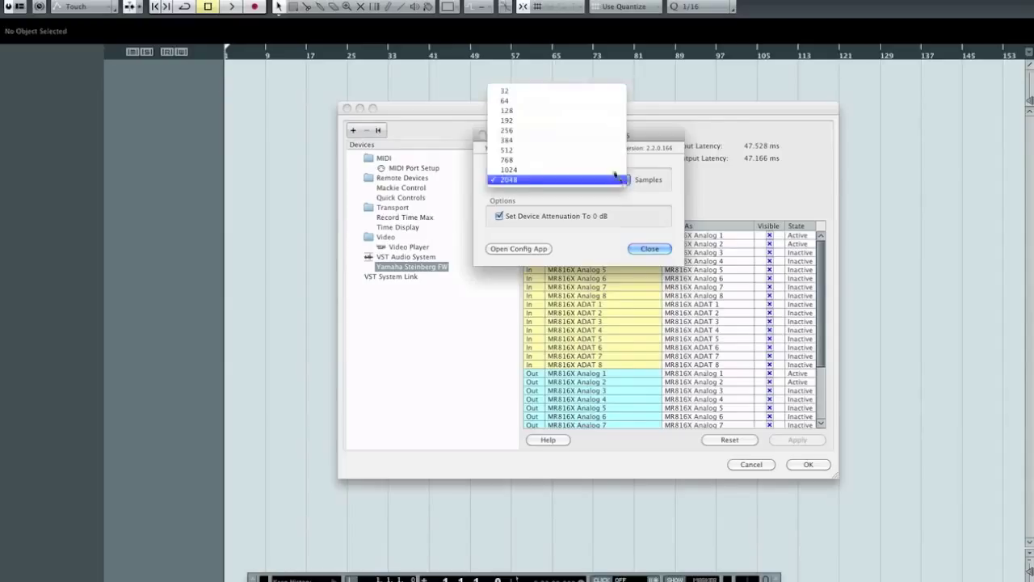
{"action": "mouse_move", "coordinate": [562, 119]}
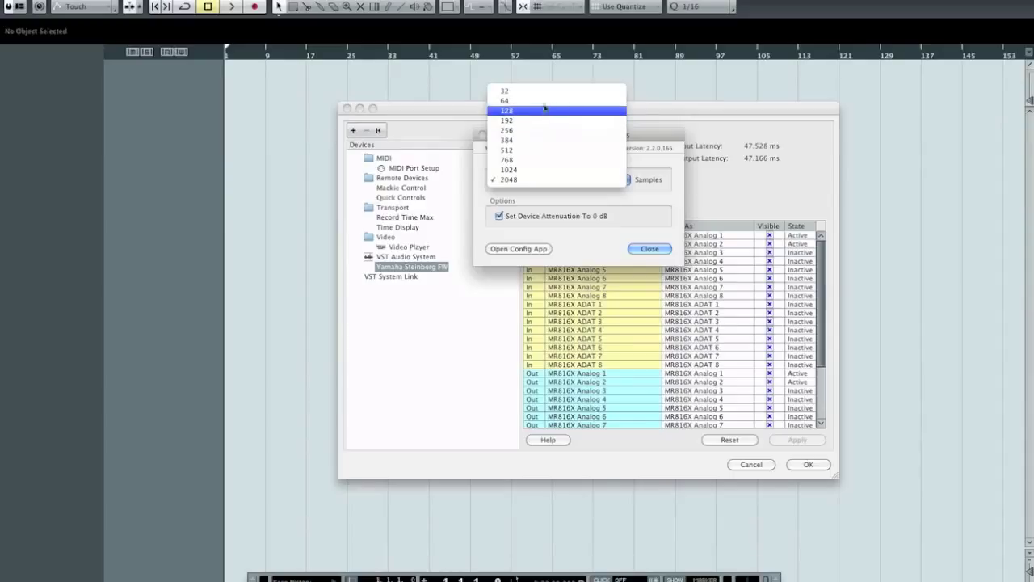
{"action": "left_click", "coordinate": [504, 100]}
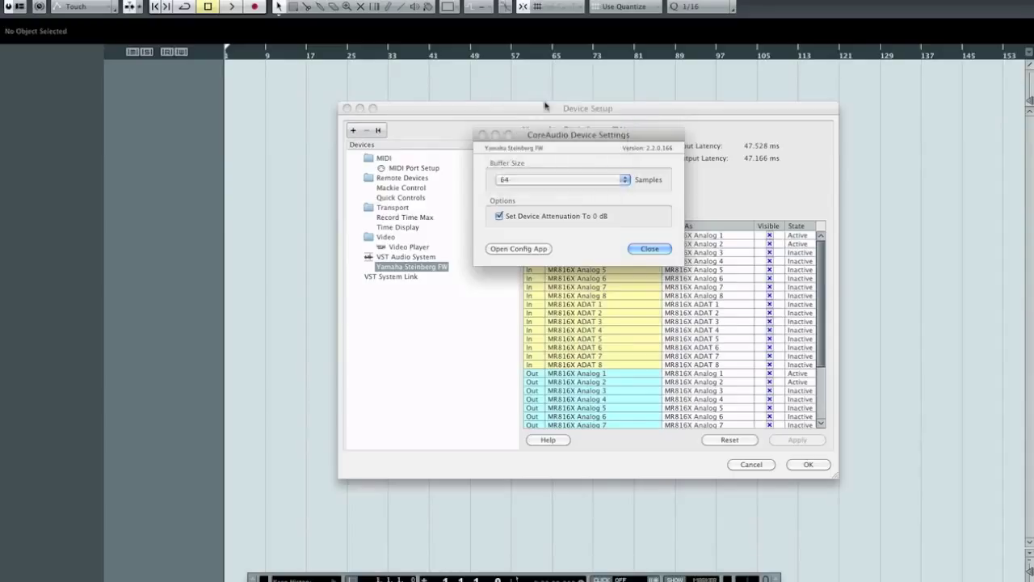
- Close CoreAudio Device Settings, leaving latencies at 2.540 ms in and 2.177 ms out
{"action": "left_click", "coordinate": [649, 248]}
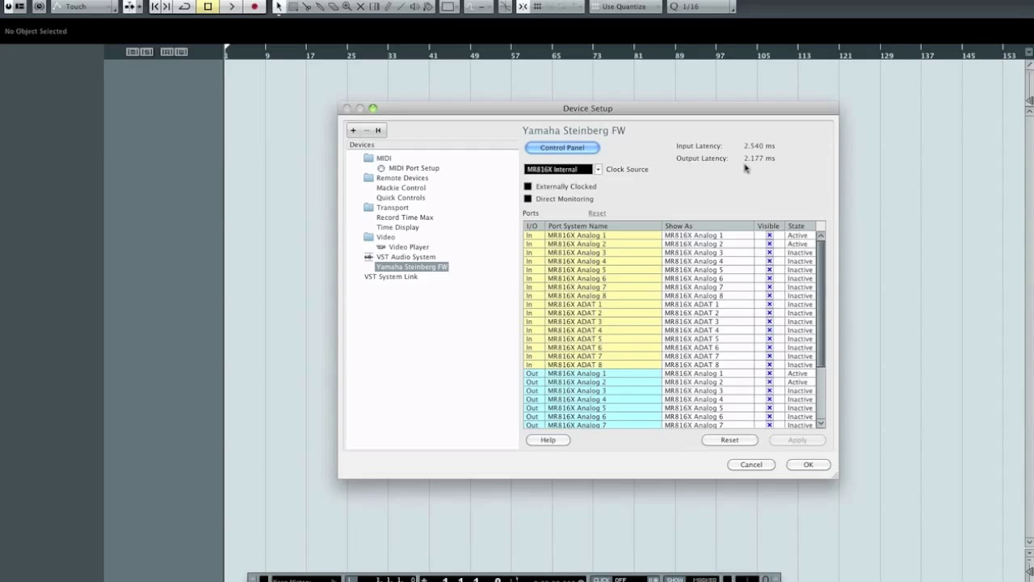
{"action": "mouse_move", "coordinate": [717, 111]}
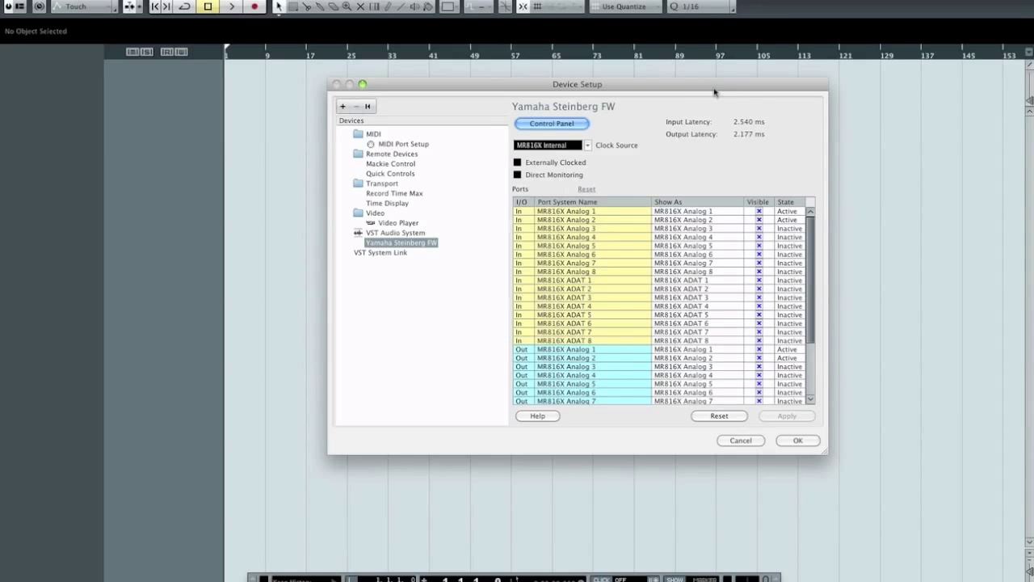
{"action": "left_click_drag", "start_coordinate": [577, 84], "coordinate": [530, 100]}
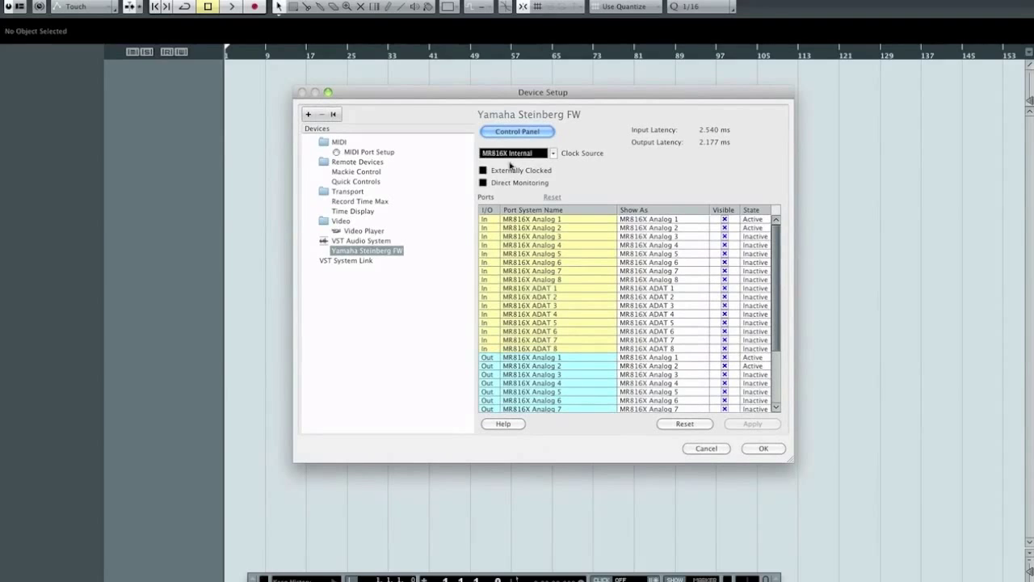
- Return from VST Audio System to the Yamaha Steinberg FW driver page
{"action": "left_click", "coordinate": [361, 239]}
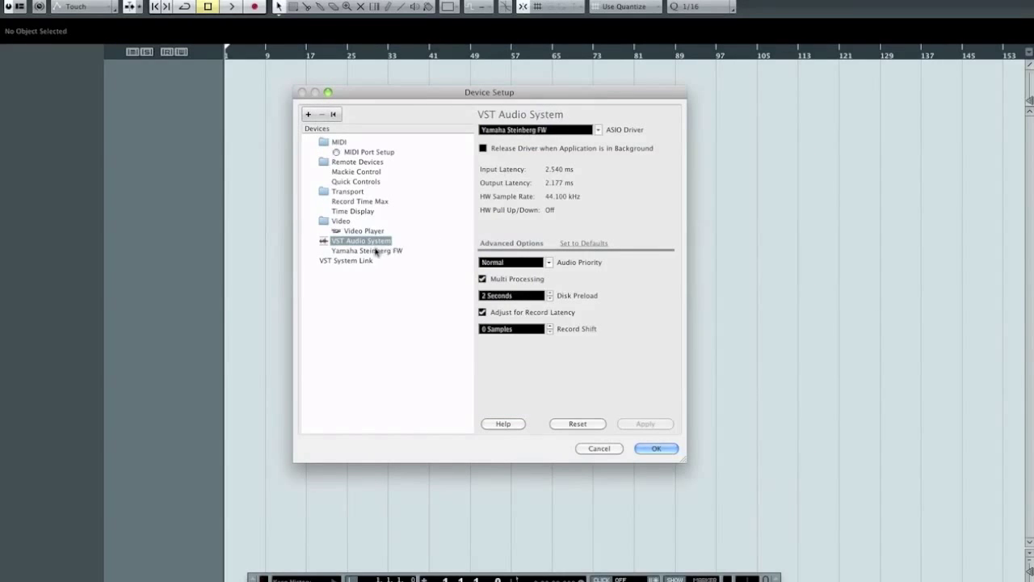
{"action": "left_click", "coordinate": [366, 249]}
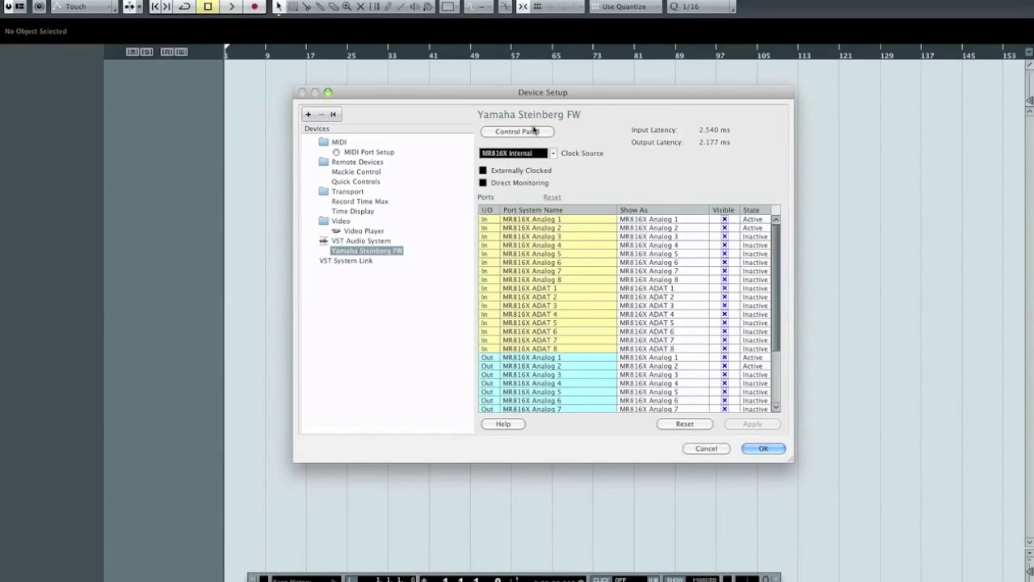
- Raise the buffer to 128 samples via Control Panel, latencies now about 3.99 and 3.63 ms
{"action": "left_click", "coordinate": [517, 133]}
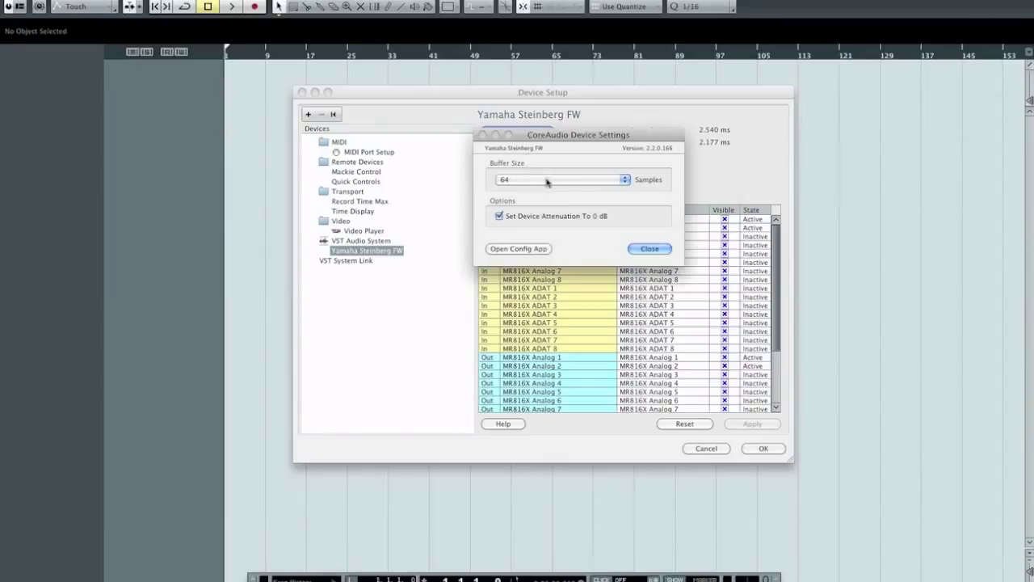
{"action": "left_click", "coordinate": [562, 179]}
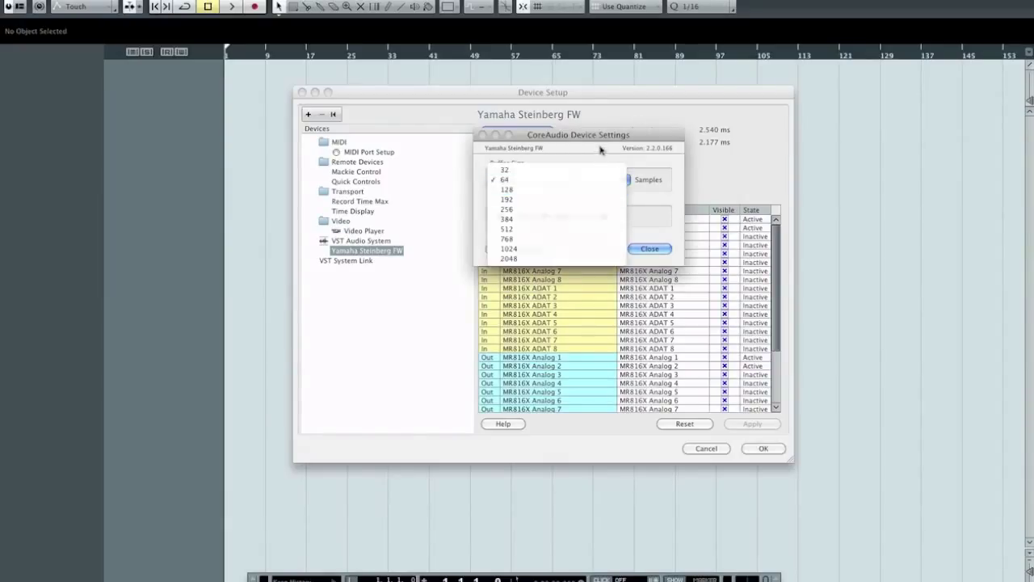
{"action": "left_click", "coordinate": [504, 179]}
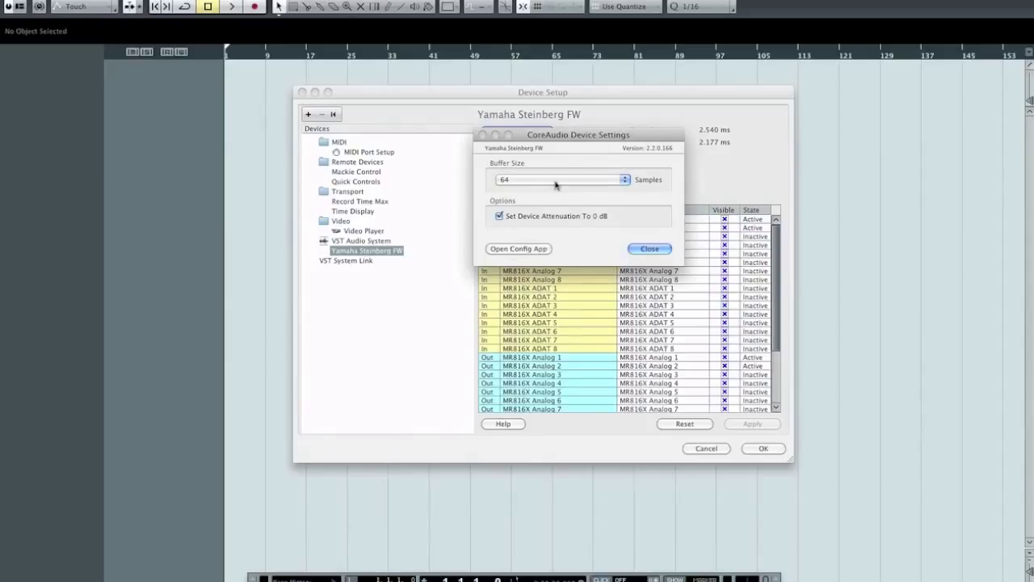
{"action": "mouse_move", "coordinate": [591, 181]}
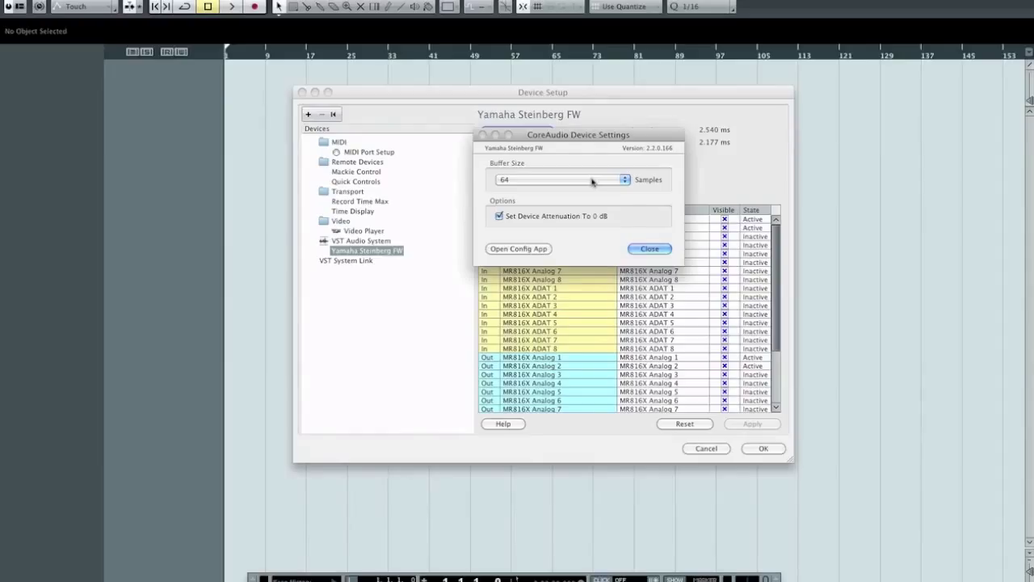
{"action": "left_click", "coordinate": [622, 176]}
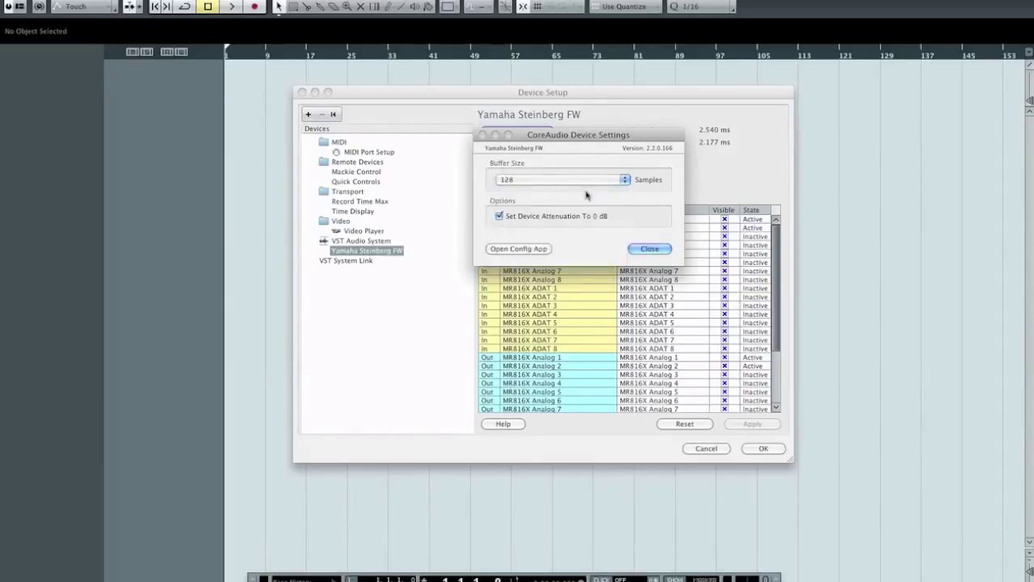
{"action": "left_click", "coordinate": [649, 249]}
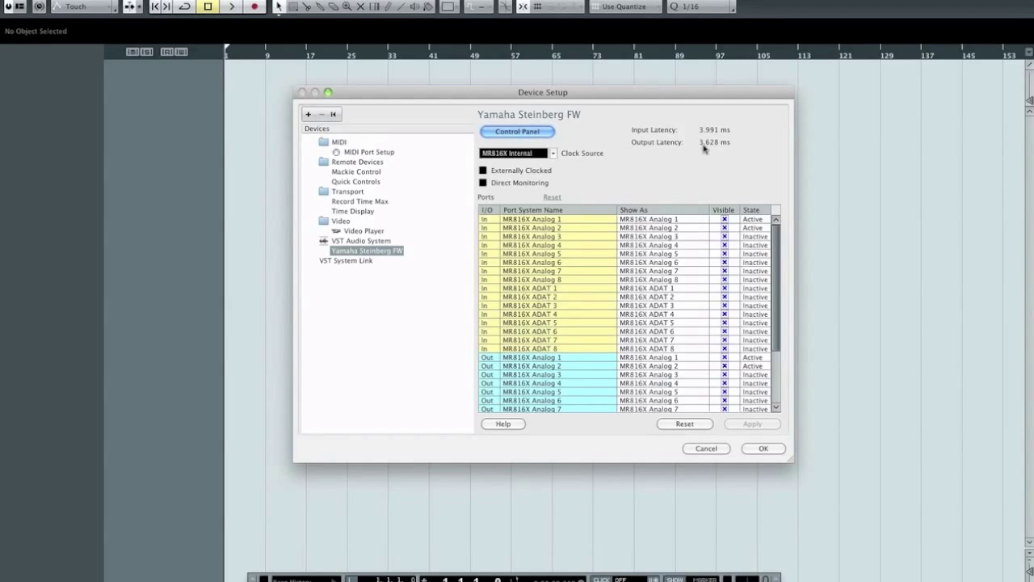
{"action": "mouse_move", "coordinate": [637, 161]}
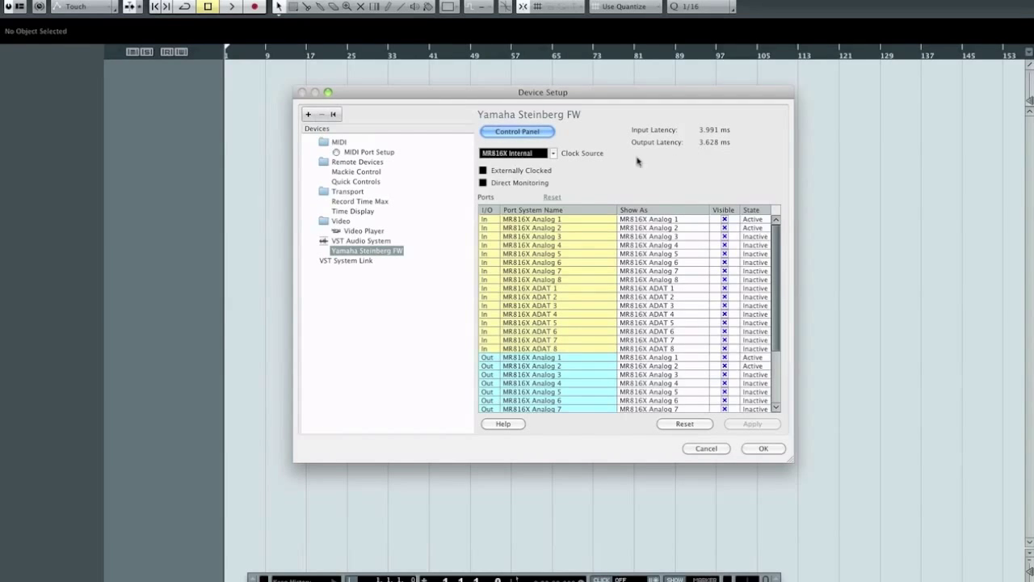
- Set the buffer to 192 samples, giving about 5.44 ms in and 5.08 ms out
{"action": "left_click", "coordinate": [517, 130]}
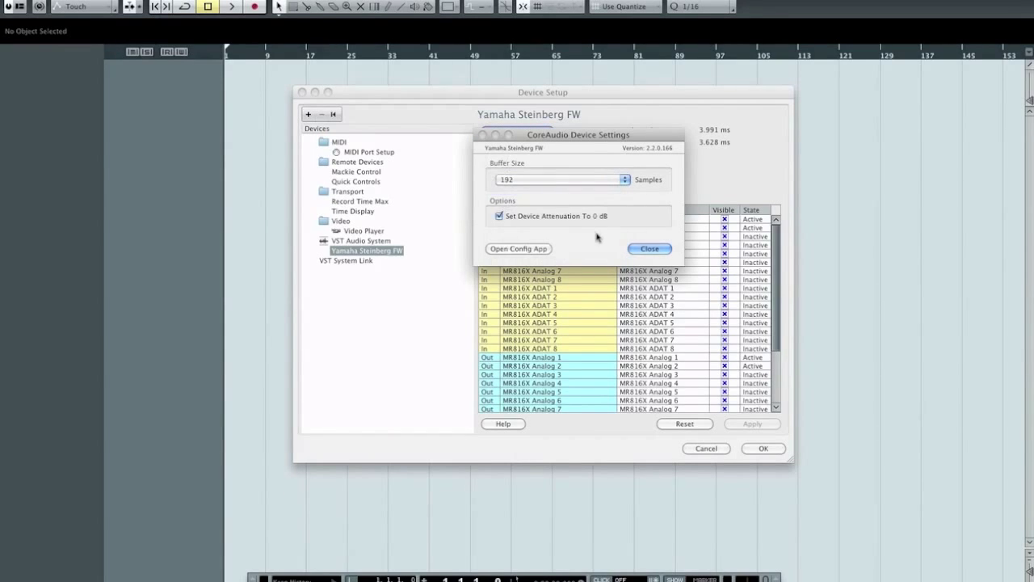
{"action": "left_click", "coordinate": [650, 249]}
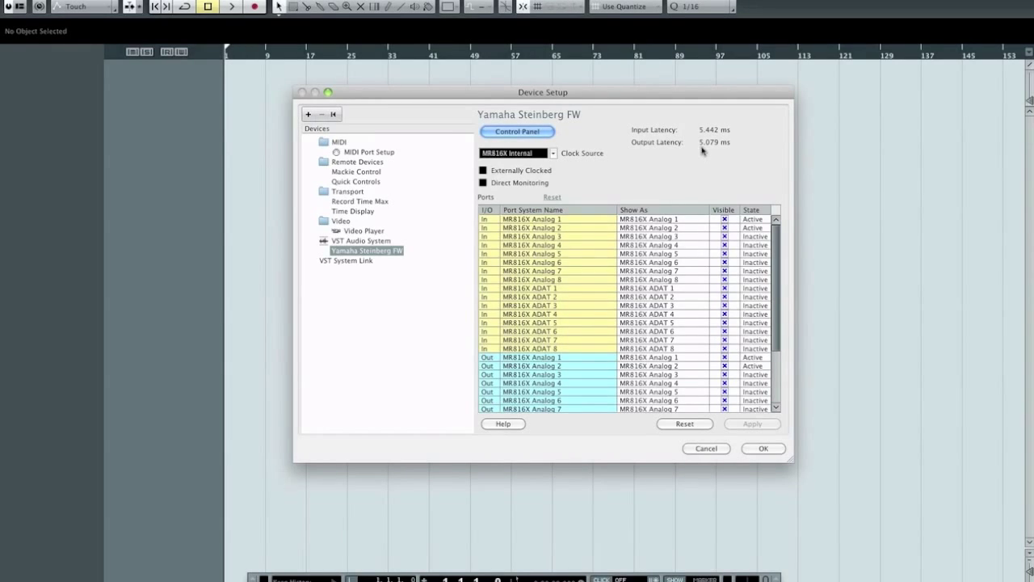
{"action": "mouse_move", "coordinate": [669, 151]}
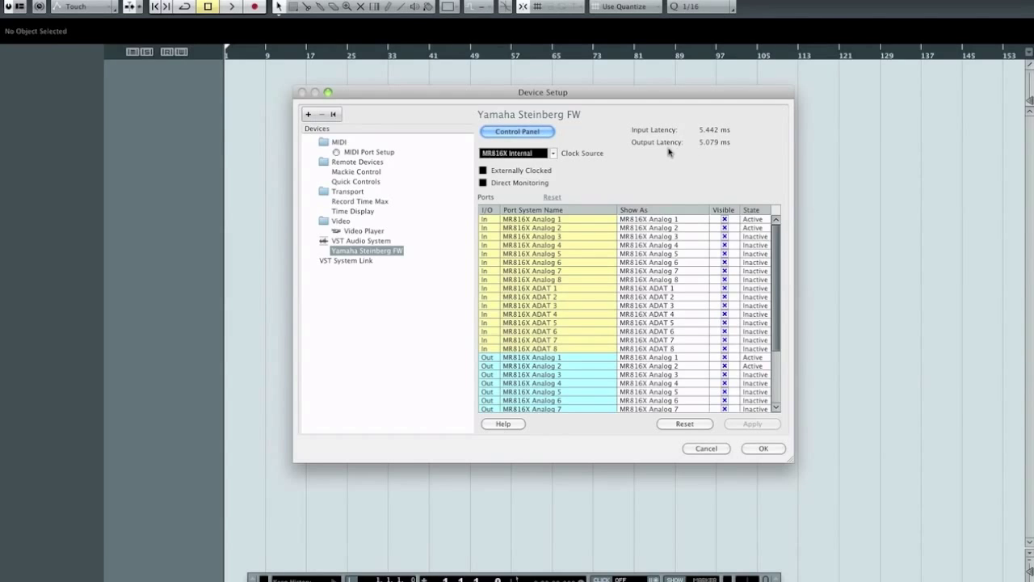
{"action": "mouse_move", "coordinate": [654, 164]}
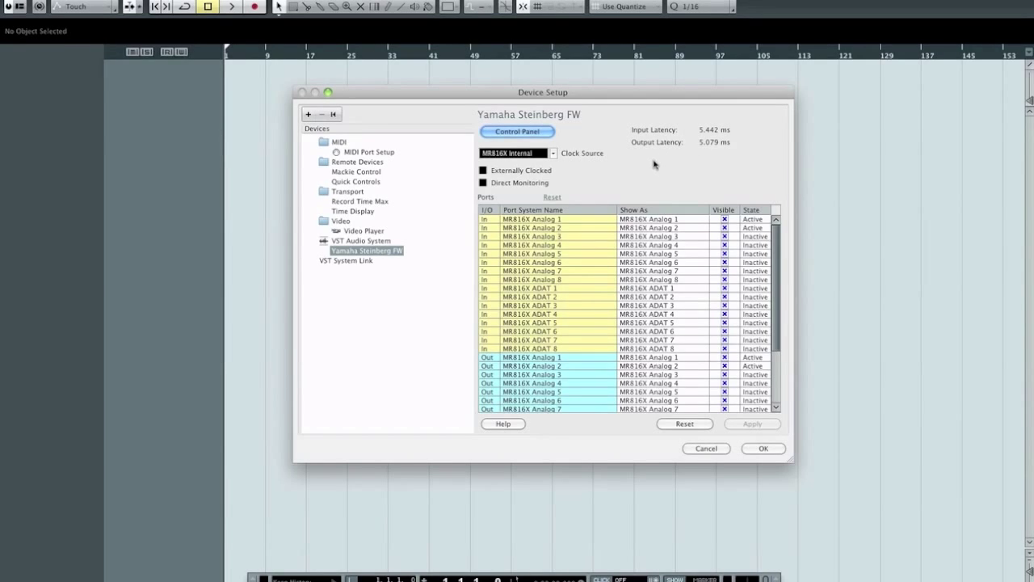
{"action": "mouse_move", "coordinate": [659, 175]}
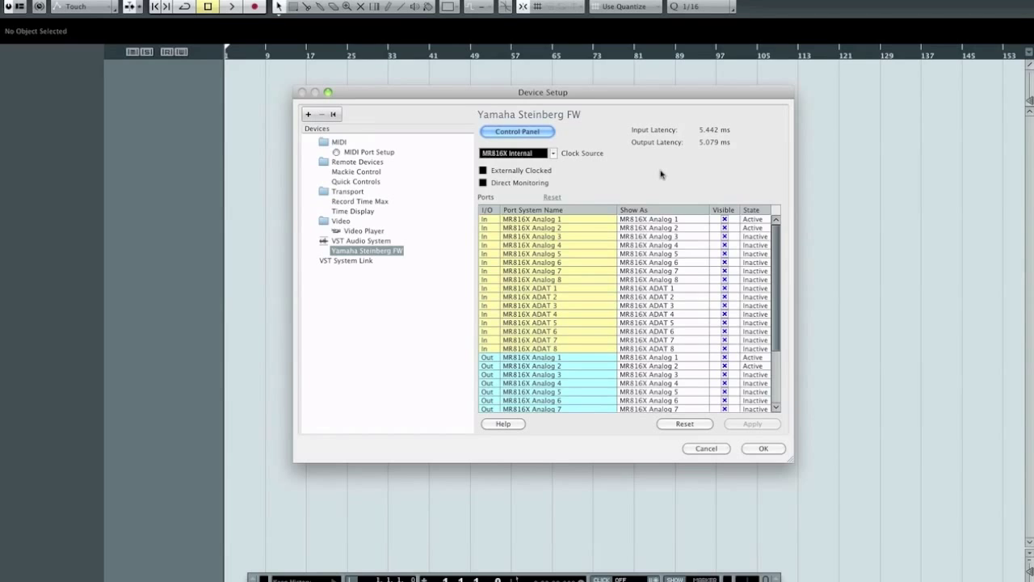
{"action": "mouse_move", "coordinate": [527, 226]}
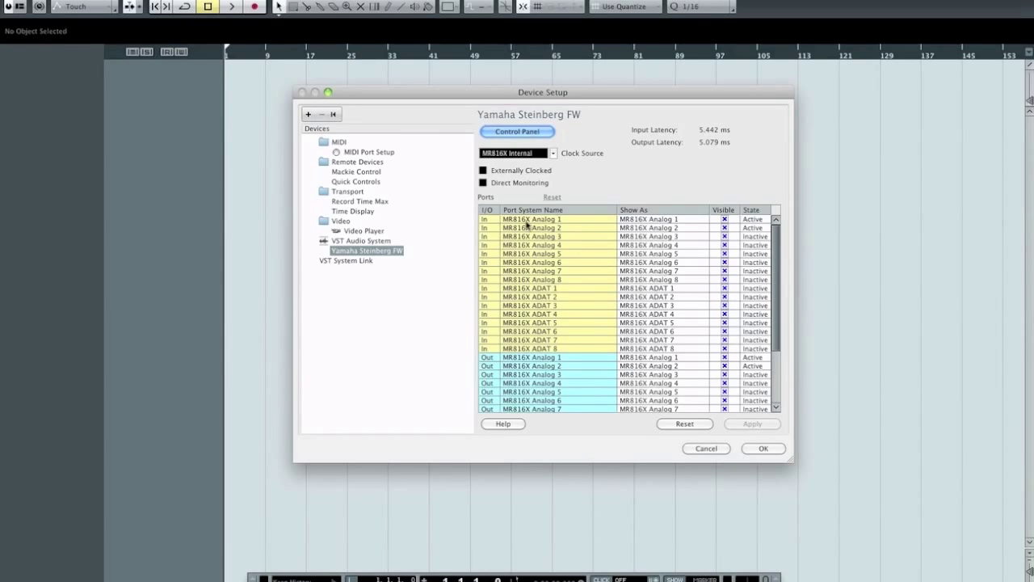
{"action": "left_click", "coordinate": [360, 239]}
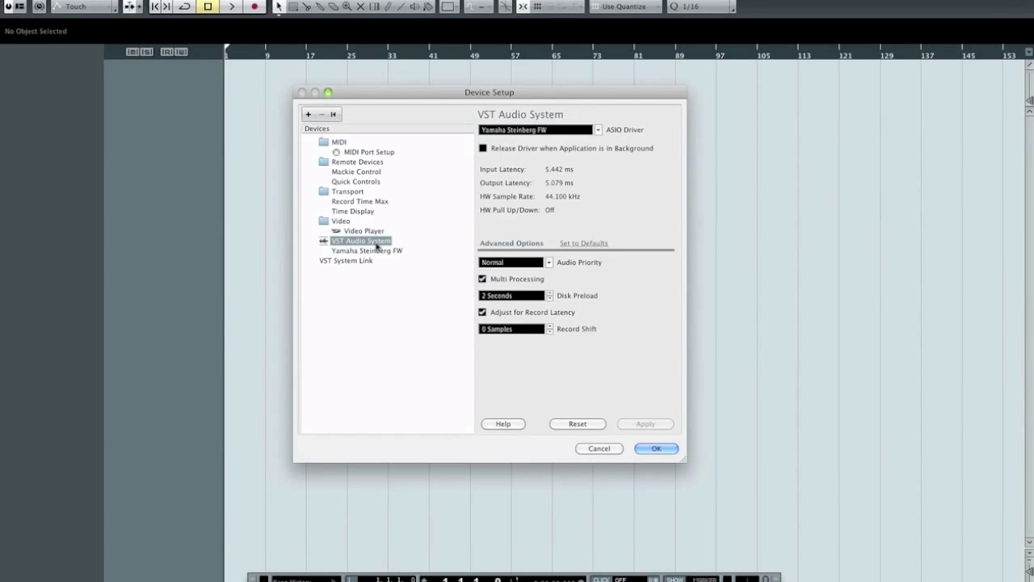
{"action": "left_click", "coordinate": [367, 250]}
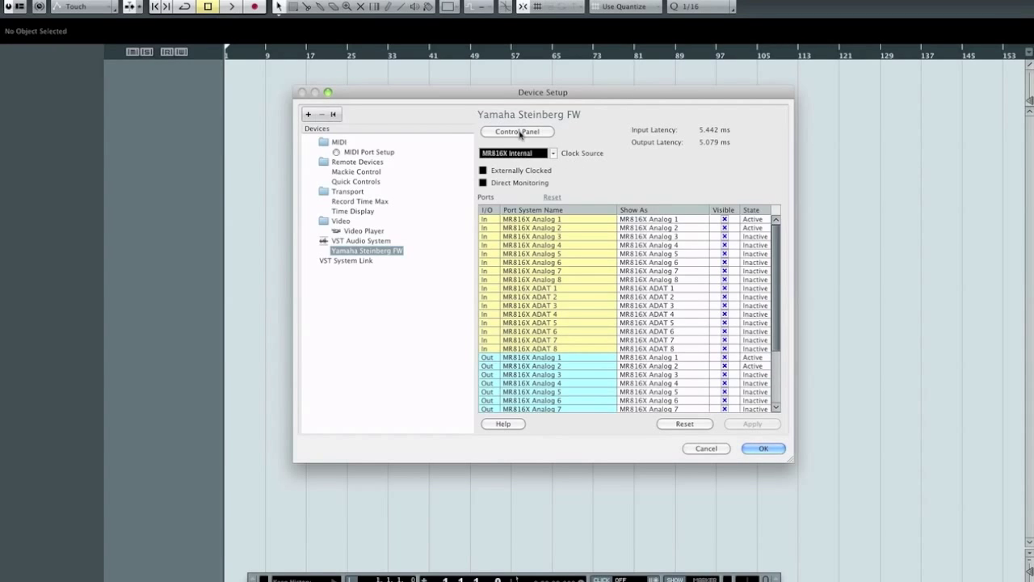
- Drop the buffer to 32 samples and confirm Device Setup with OK
{"action": "left_click", "coordinate": [517, 132]}
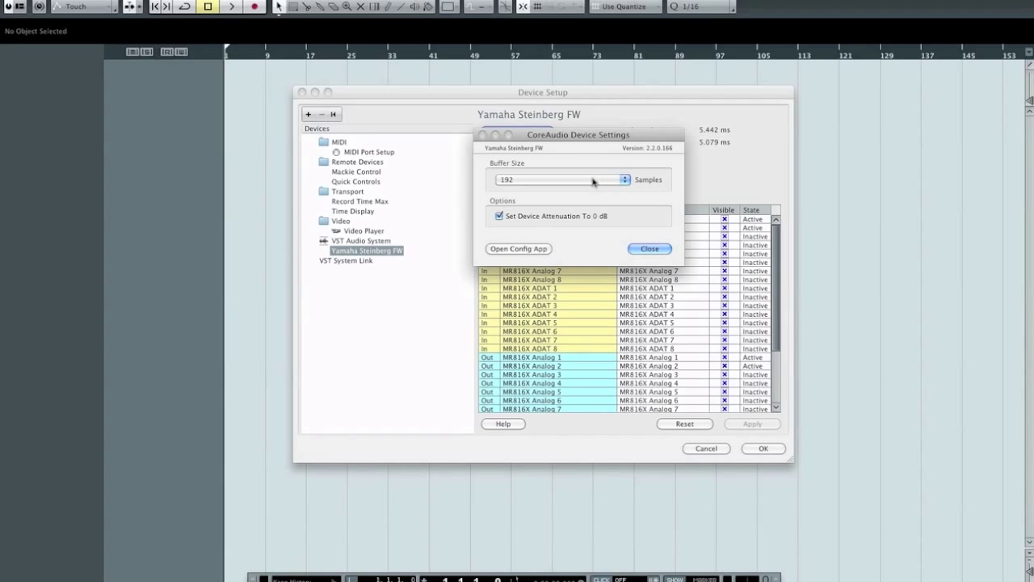
{"action": "left_click", "coordinate": [562, 179]}
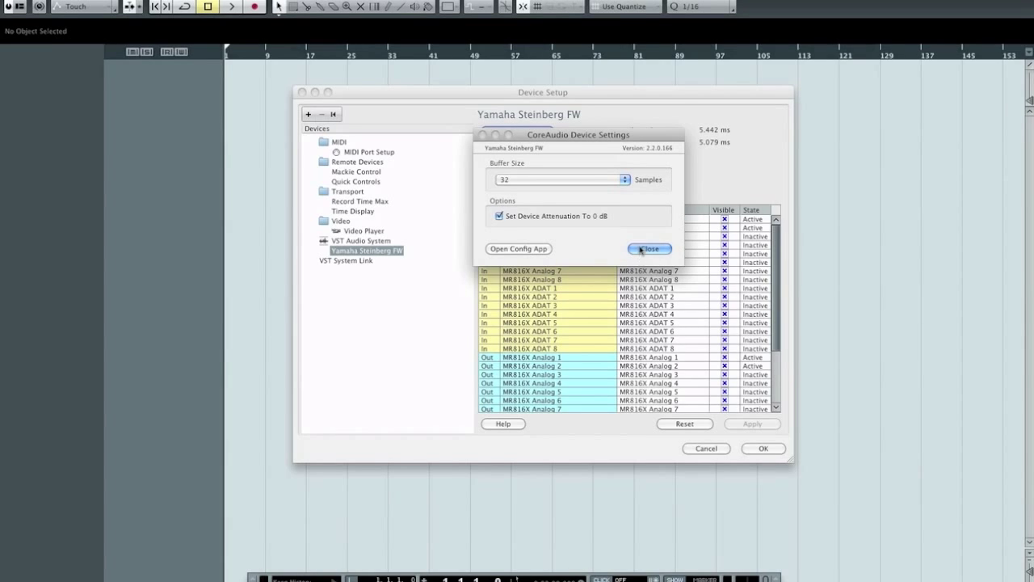
{"action": "left_click", "coordinate": [649, 249]}
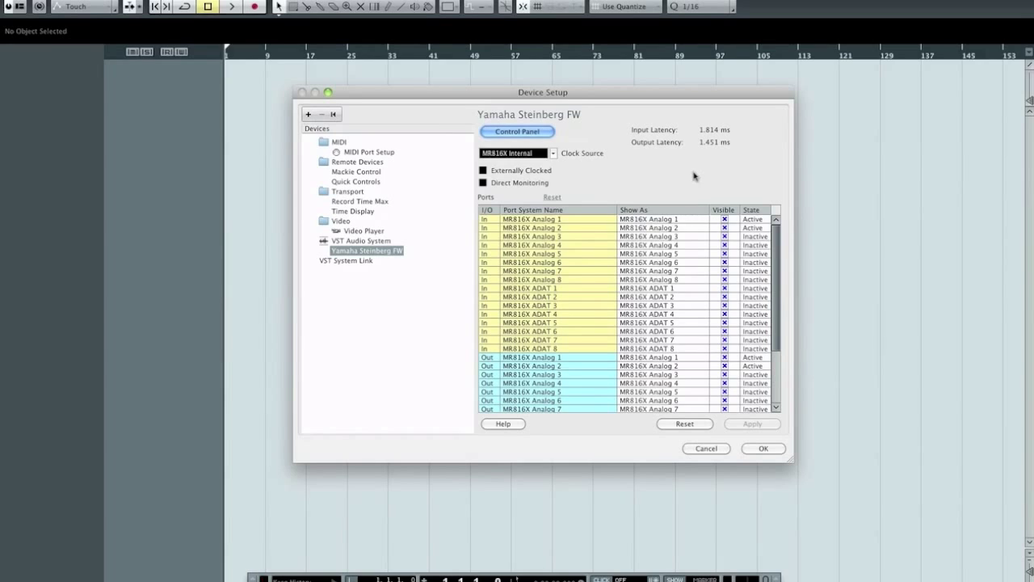
{"action": "mouse_move", "coordinate": [708, 155]}
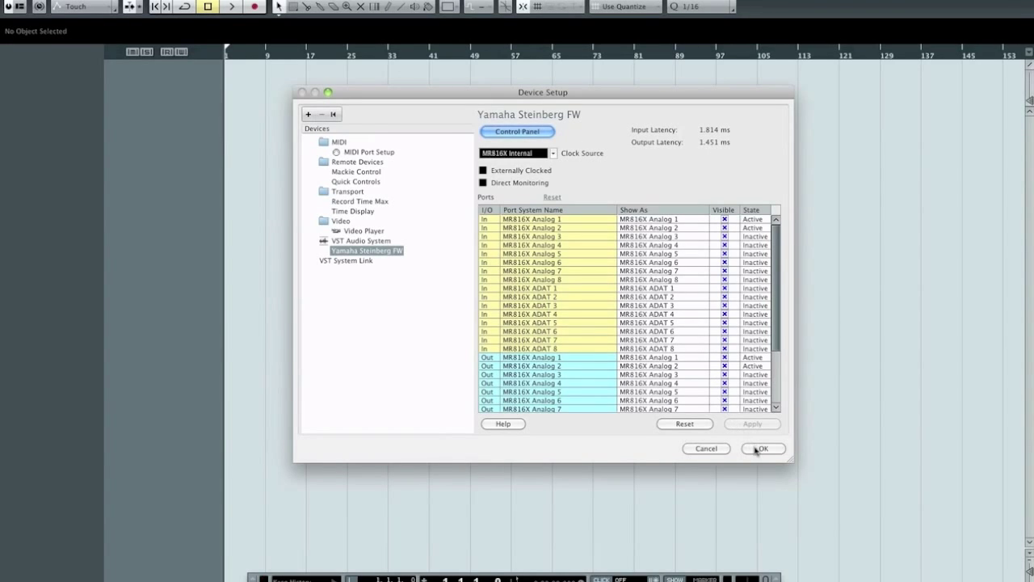
{"action": "left_click", "coordinate": [763, 449]}
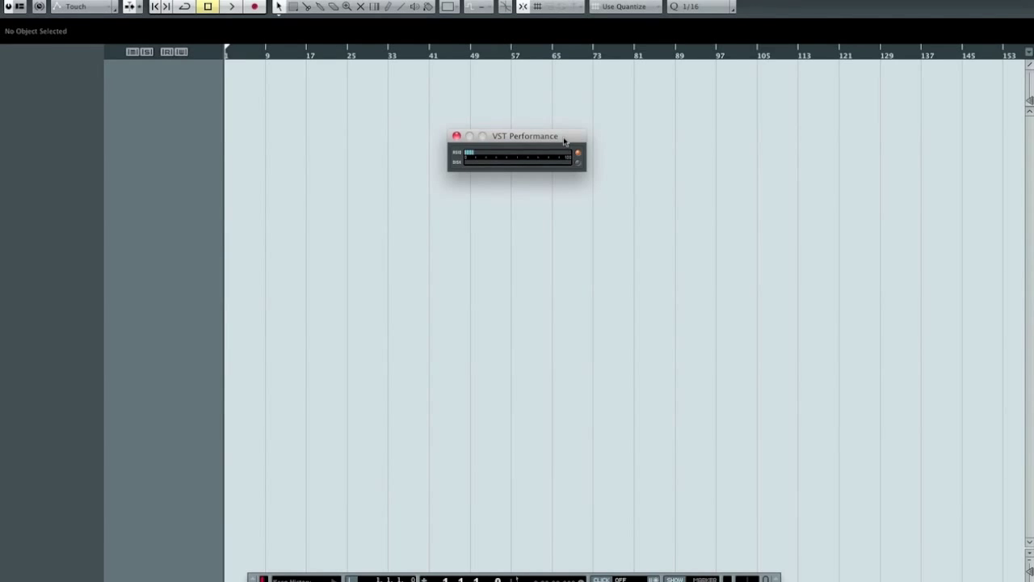
- Reposition the VST Performance meter at the left edge of the project window
{"action": "left_click_drag", "start_coordinate": [523, 135], "coordinate": [164, 123]}
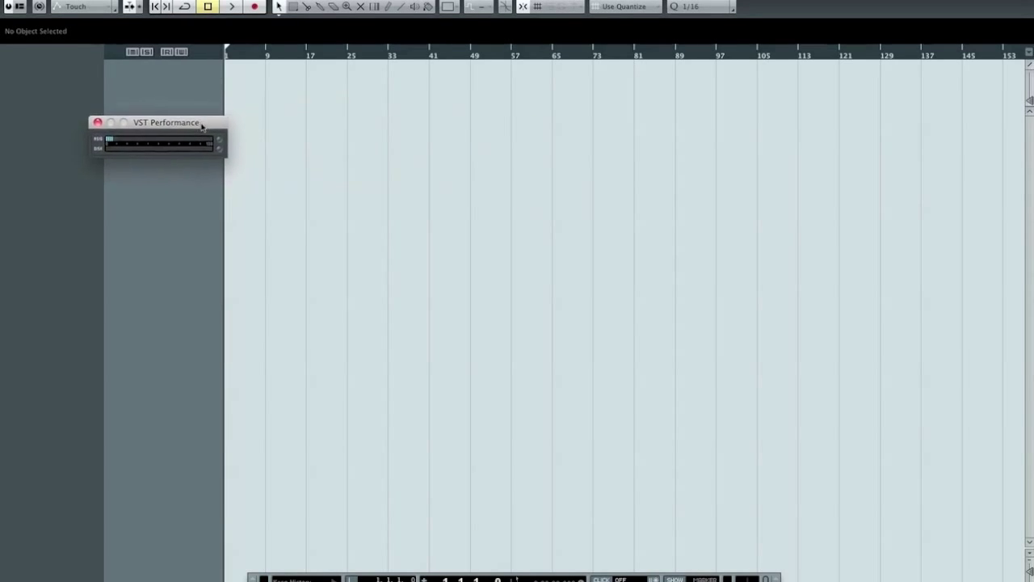
{"action": "left_click_drag", "start_coordinate": [165, 123], "coordinate": [152, 138]}
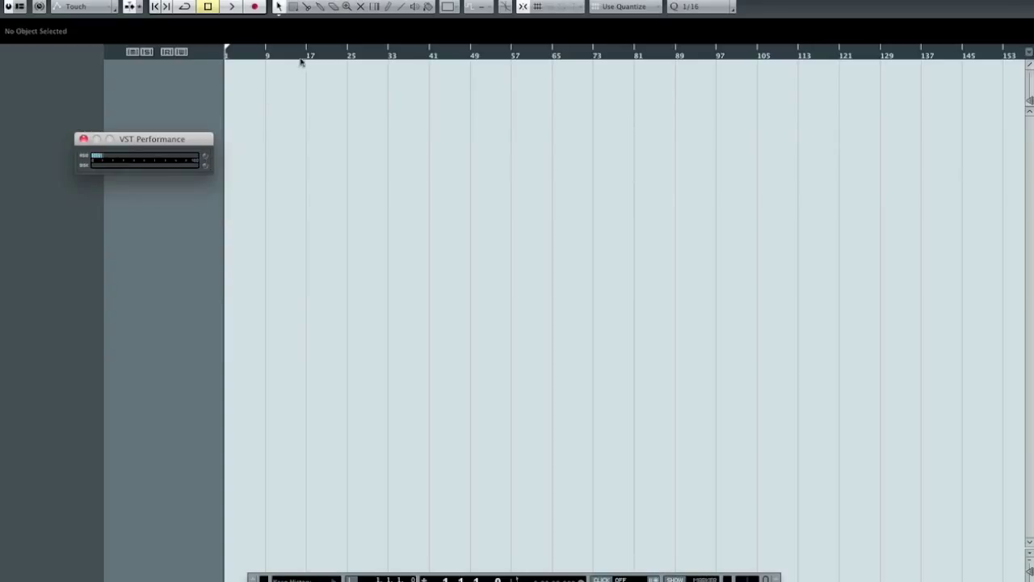
{"action": "mouse_move", "coordinate": [313, 61]}
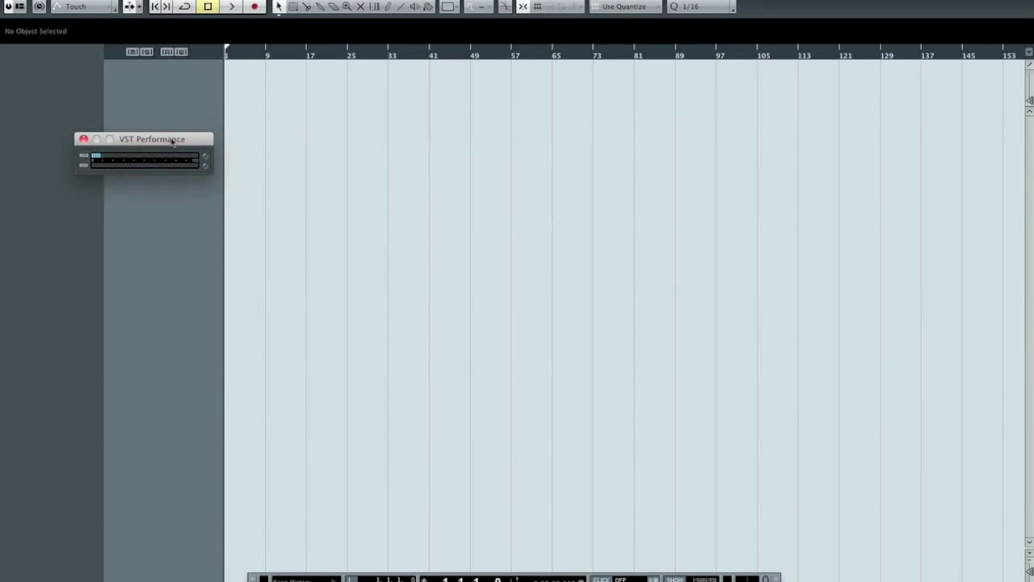
{"action": "mouse_move", "coordinate": [330, 26]}
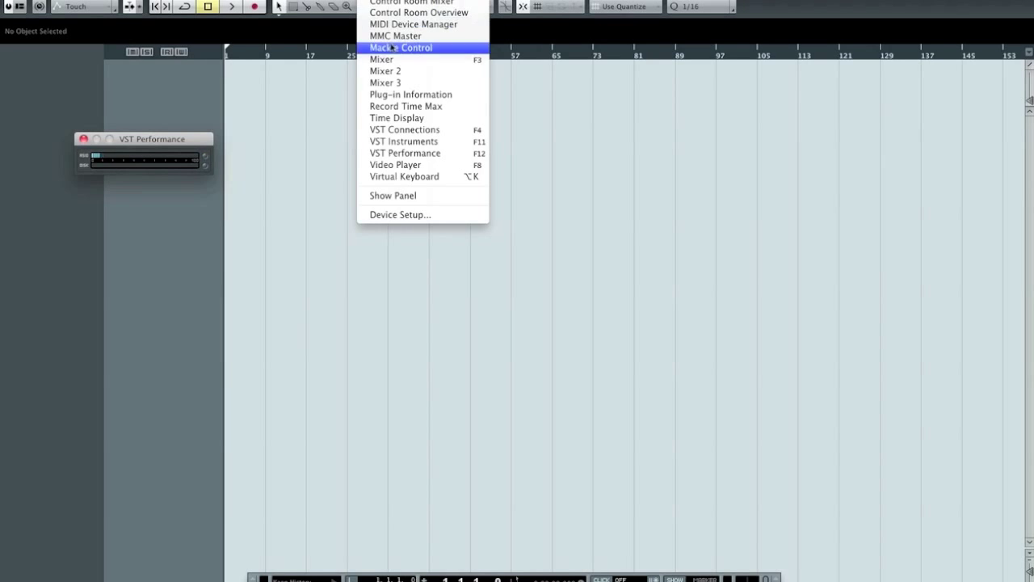
{"action": "mouse_move", "coordinate": [400, 214]}
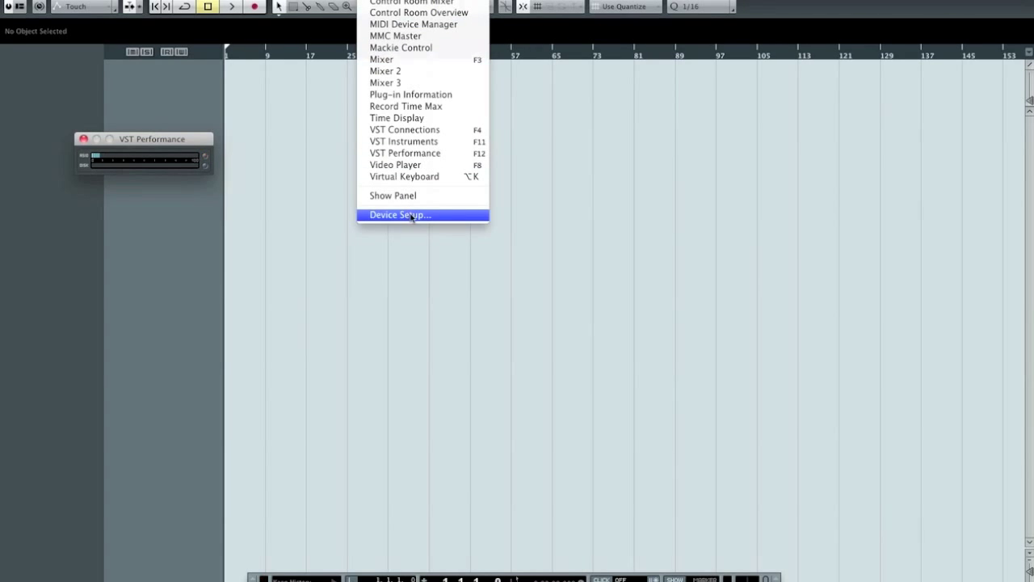
- Reach the Yamaha Steinberg FW device page under VST Audio System in Device Setup
{"action": "left_click", "coordinate": [401, 213]}
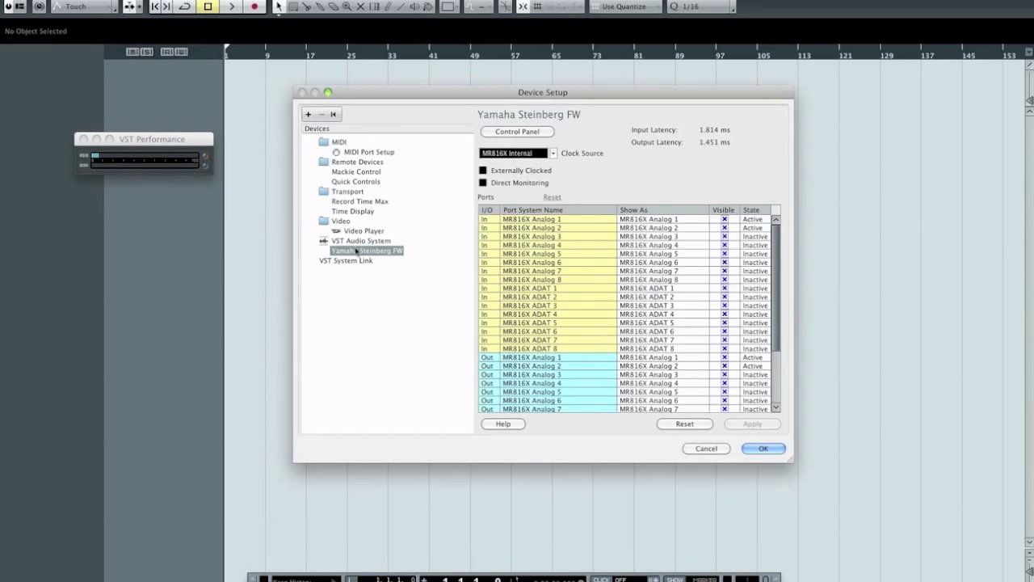
{"action": "left_click", "coordinate": [360, 241]}
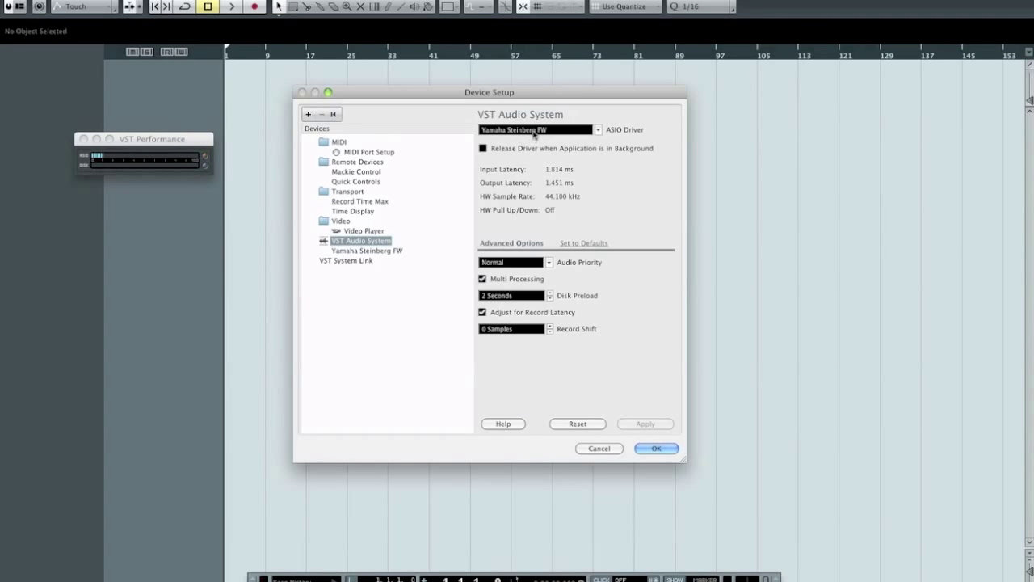
{"action": "left_click", "coordinate": [365, 251]}
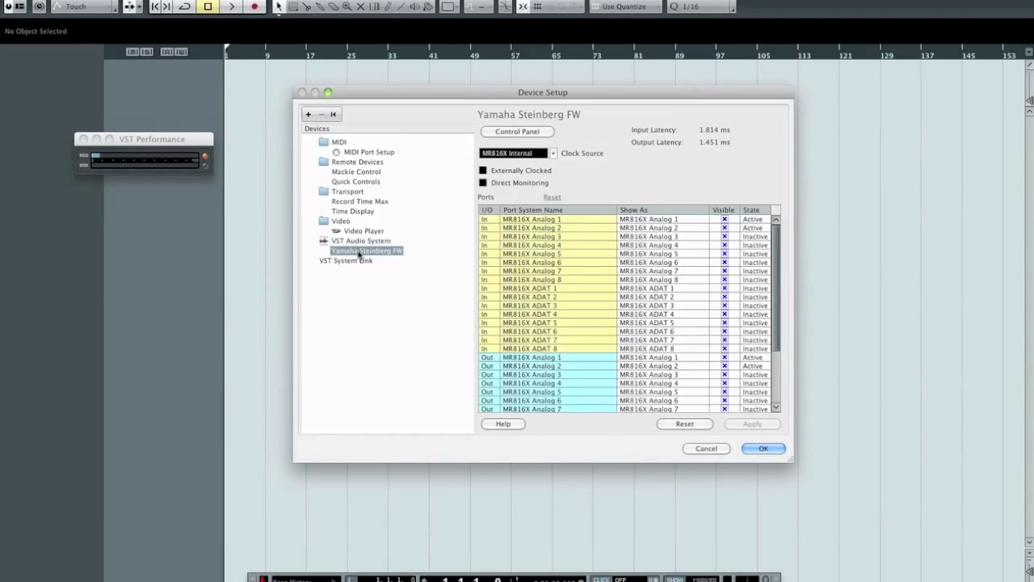
- Set the Yamaha Steinberg FW buffer to 64 samples via its Control Panel
{"action": "left_click", "coordinate": [517, 131]}
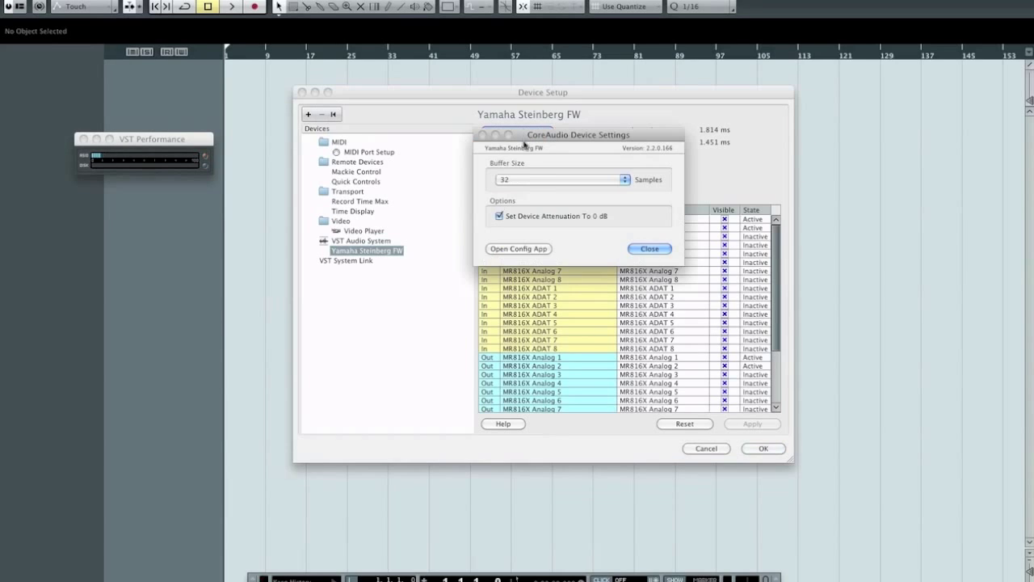
{"action": "mouse_move", "coordinate": [158, 116]}
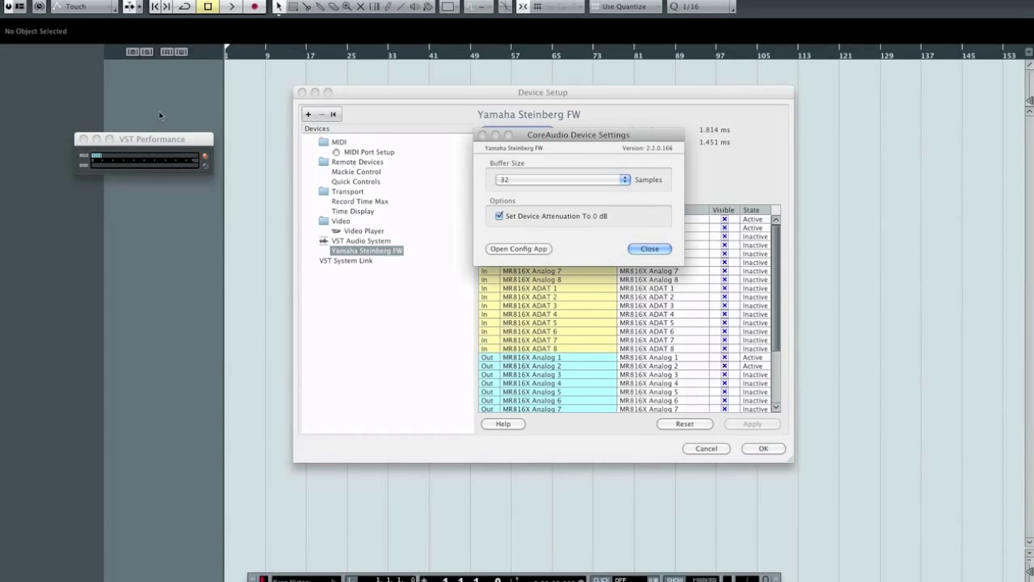
{"action": "mouse_move", "coordinate": [496, 159]}
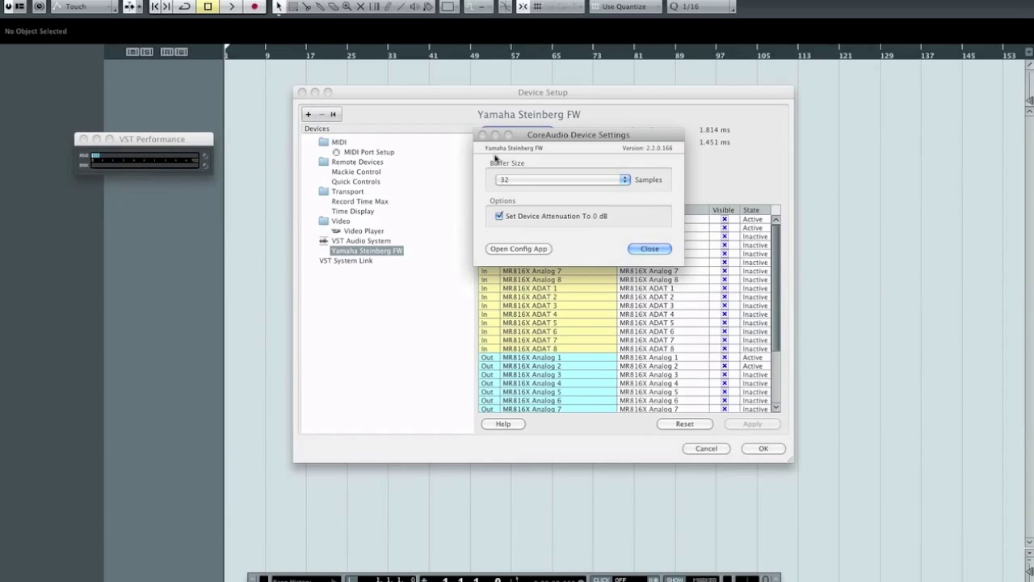
{"action": "left_click", "coordinate": [559, 178]}
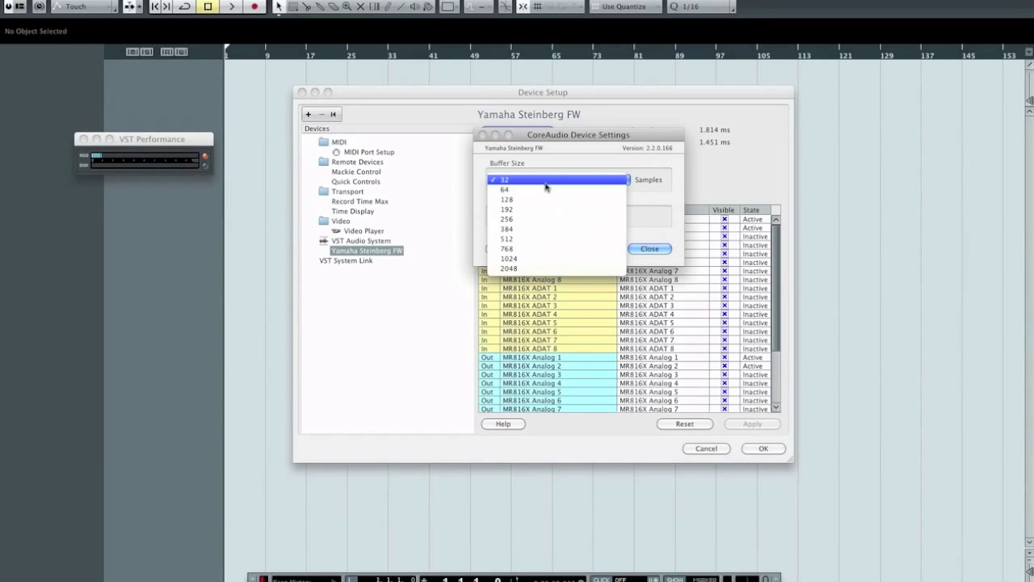
{"action": "left_click", "coordinate": [504, 177]}
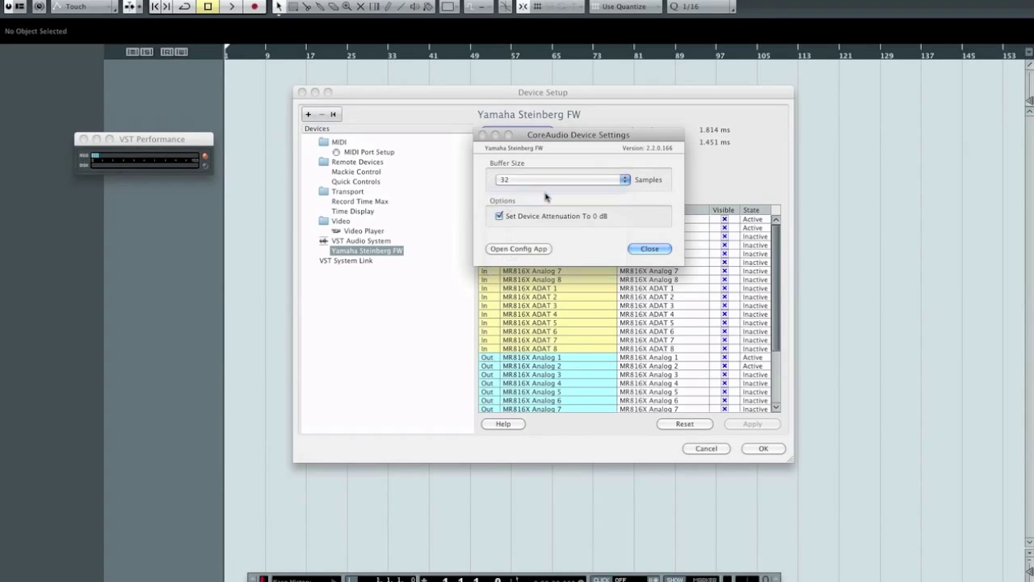
{"action": "left_click", "coordinate": [649, 249]}
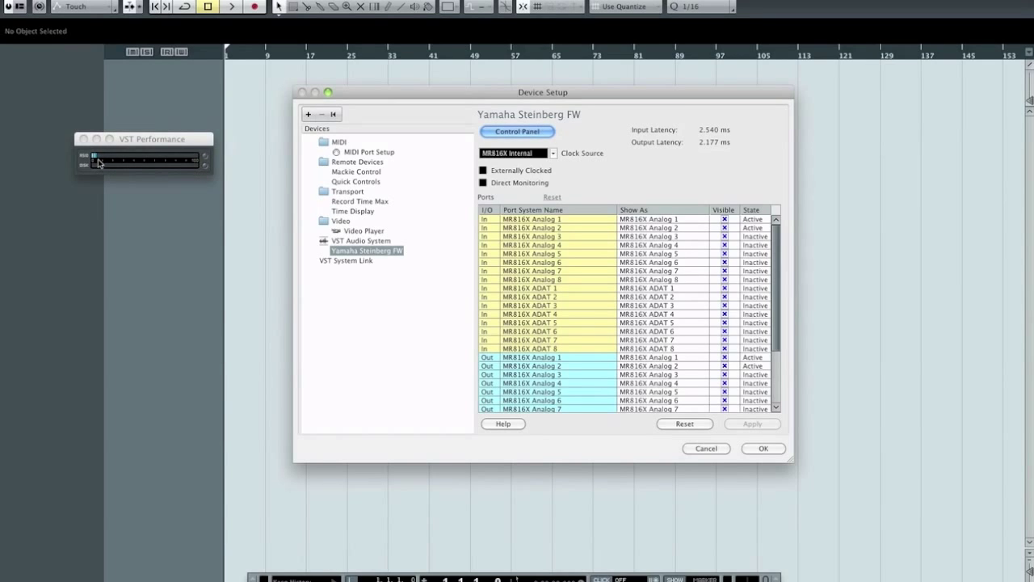
{"action": "mouse_move", "coordinate": [188, 167]}
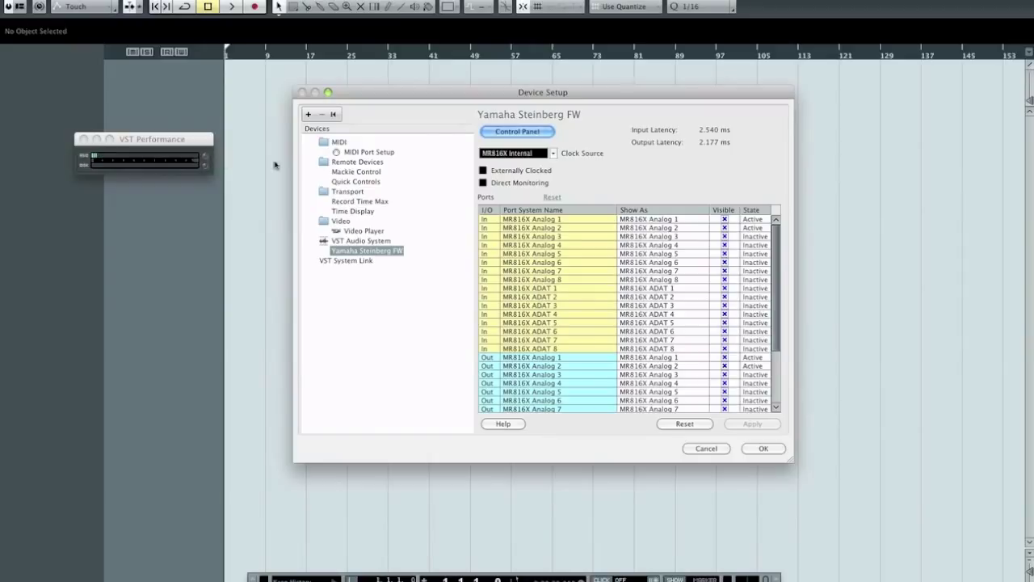
{"action": "mouse_move", "coordinate": [449, 173]}
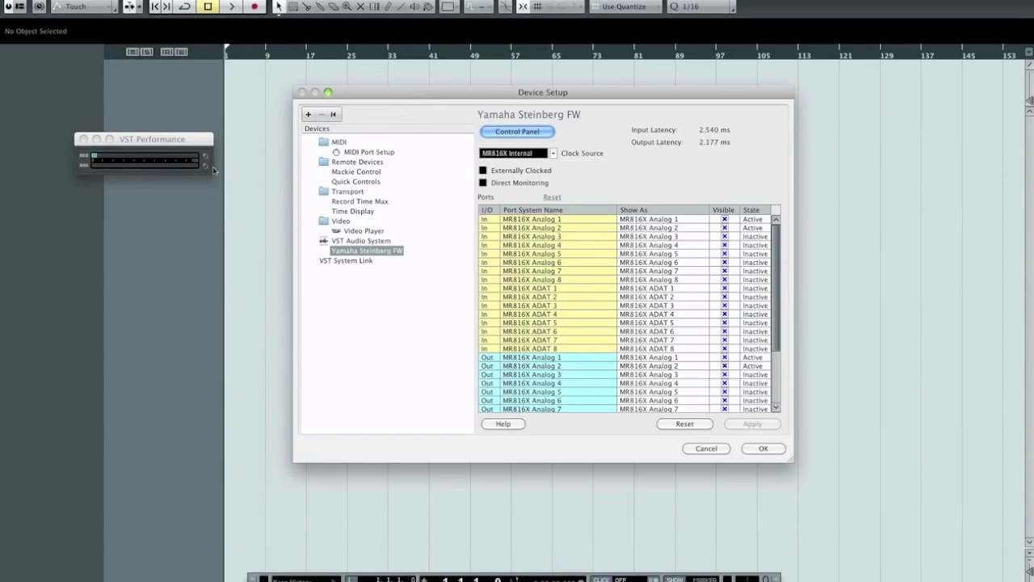
- Set the Yamaha Steinberg FW buffer to 128 samples, latencies 3.991 and 3.628 ms
{"action": "left_click", "coordinate": [517, 131]}
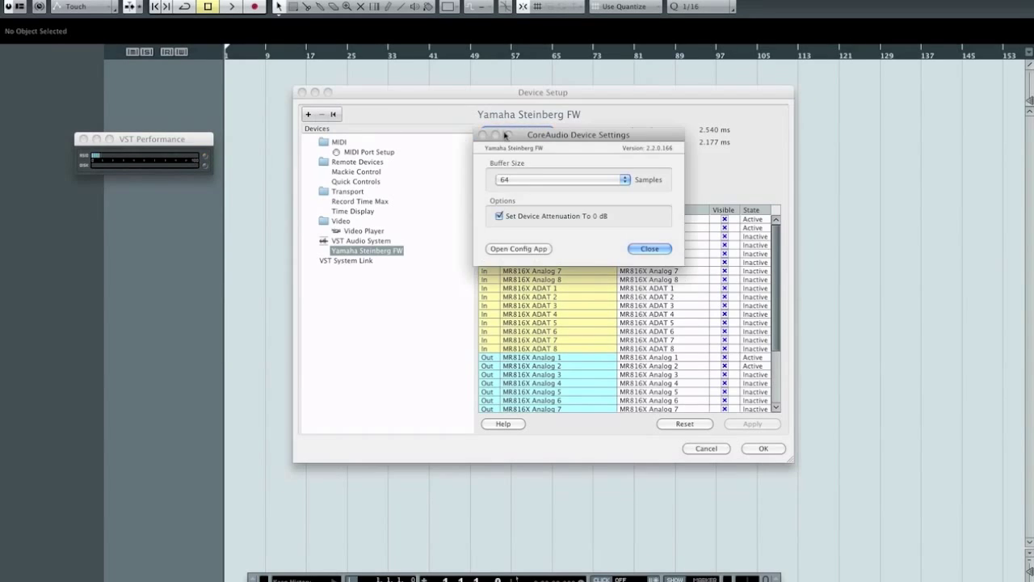
{"action": "left_click", "coordinate": [557, 177]}
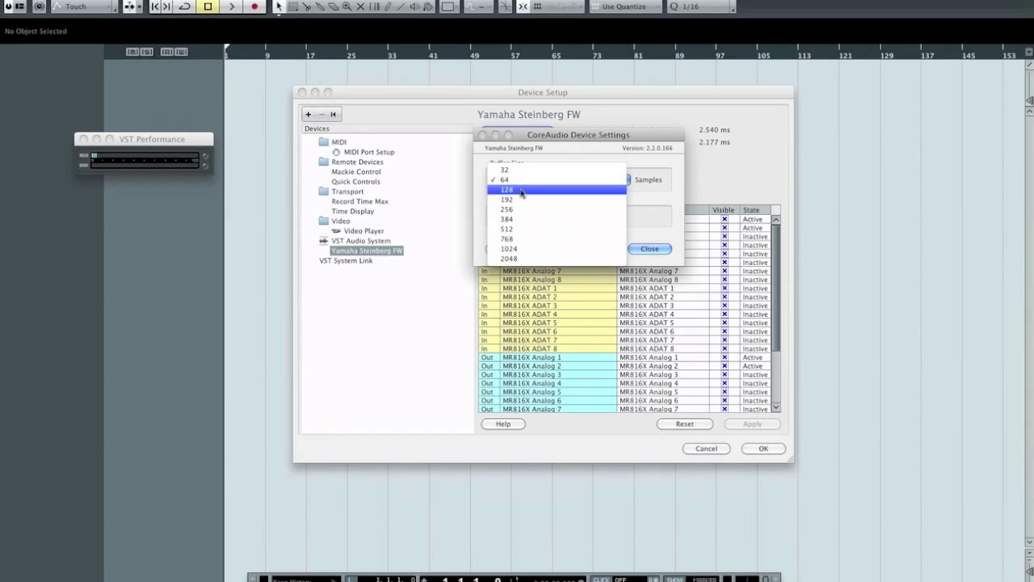
{"action": "left_click", "coordinate": [507, 189]}
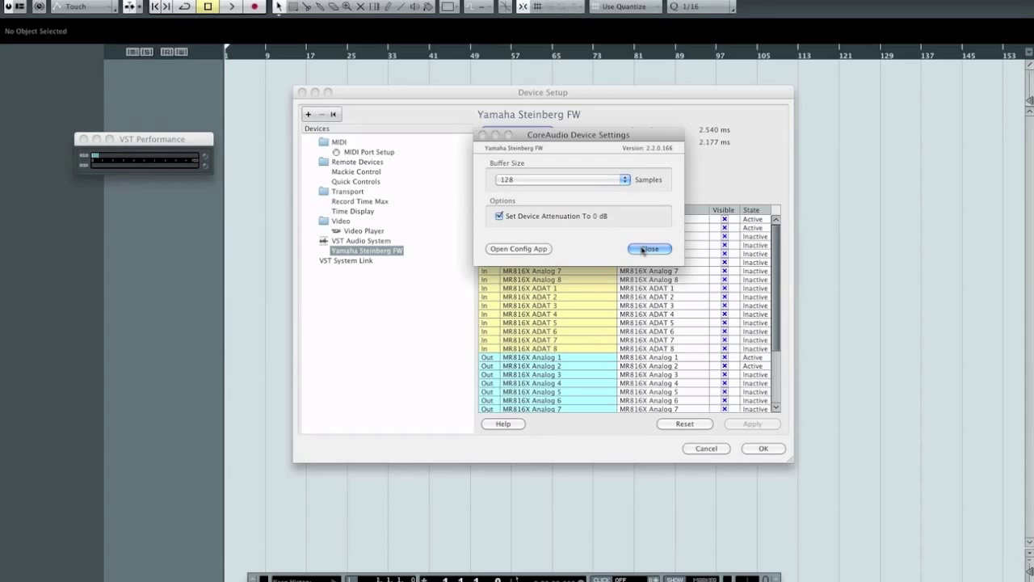
{"action": "left_click", "coordinate": [650, 248]}
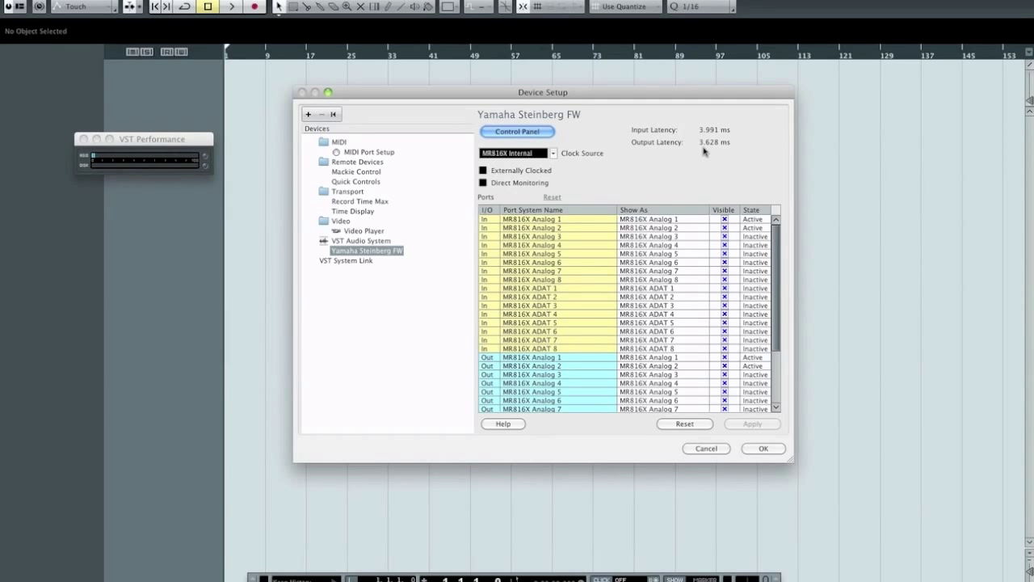
{"action": "mouse_move", "coordinate": [149, 152]}
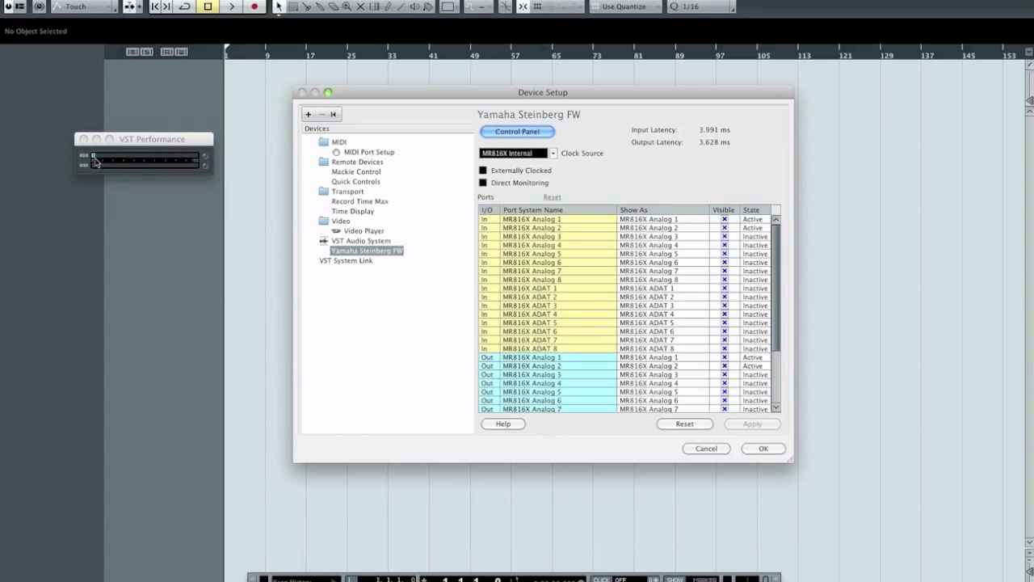
- Set the Yamaha Steinberg FW buffer to 192 samples, latencies 5.442 and 5.079 ms
{"action": "left_click", "coordinate": [517, 131]}
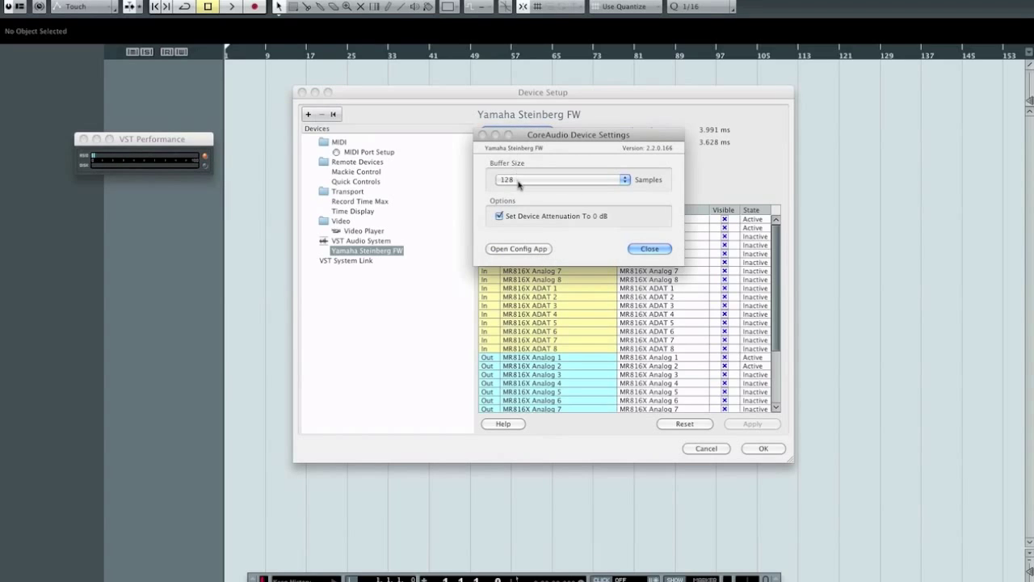
{"action": "left_click", "coordinate": [558, 179]}
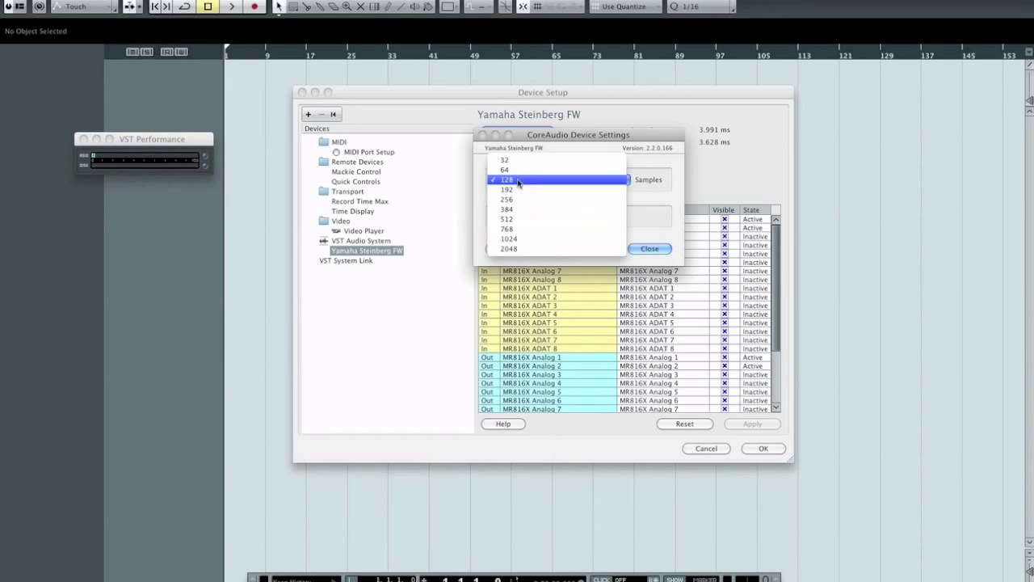
{"action": "left_click", "coordinate": [508, 189]}
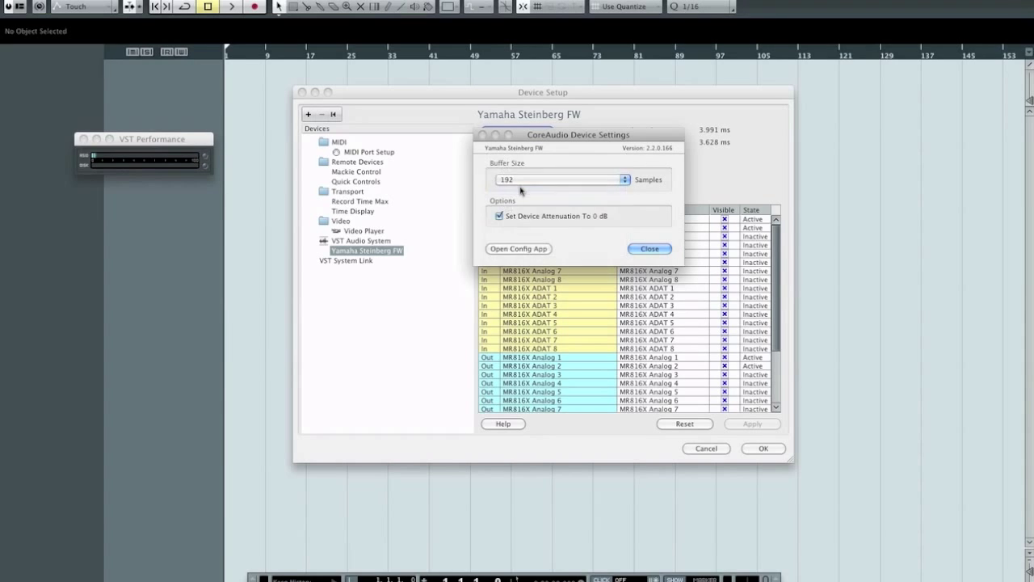
{"action": "left_click", "coordinate": [649, 248]}
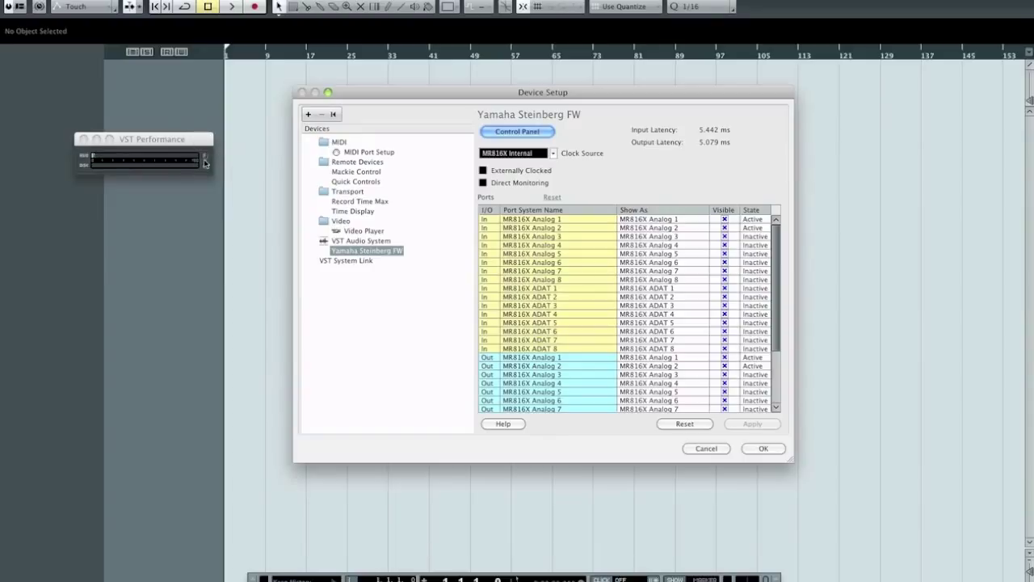
{"action": "mouse_move", "coordinate": [408, 210]}
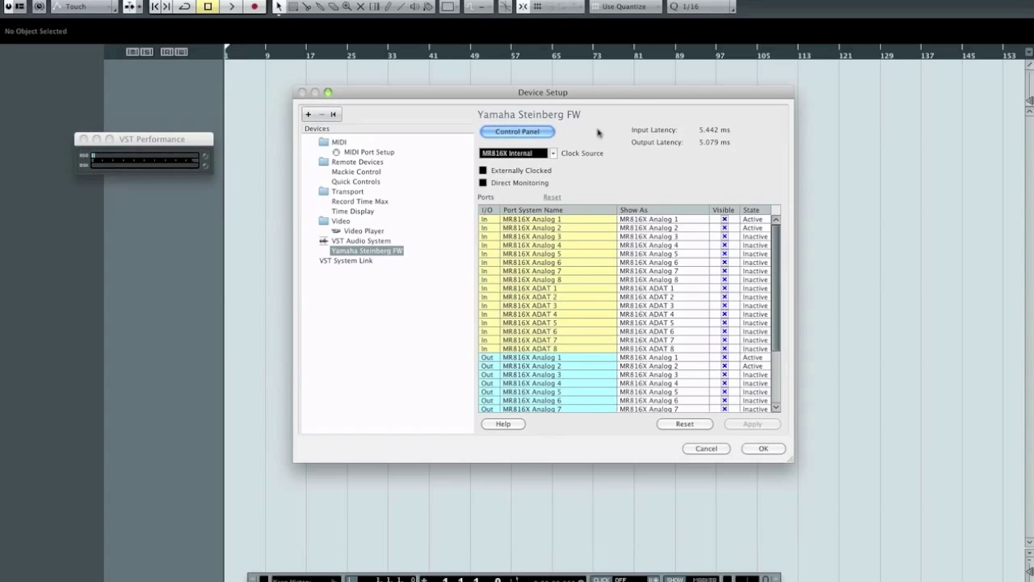
{"action": "left_click_drag", "start_coordinate": [542, 92], "coordinate": [575, 92]}
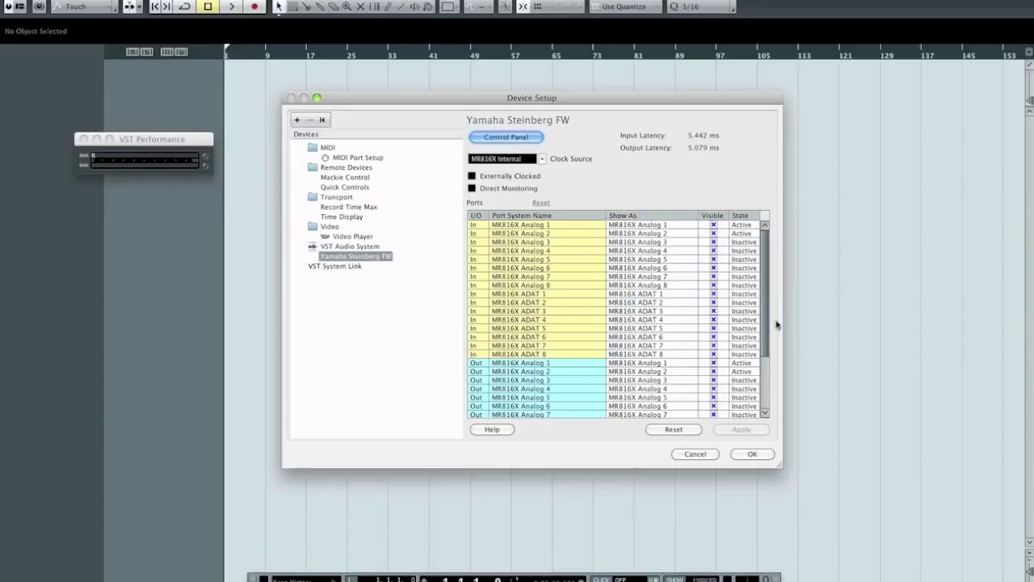
{"action": "mouse_move", "coordinate": [679, 275]}
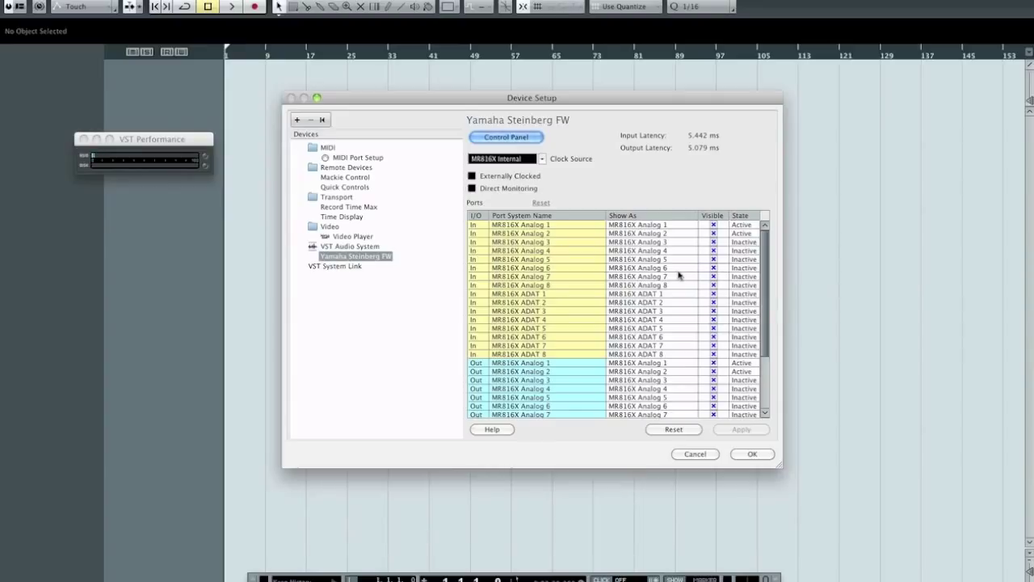